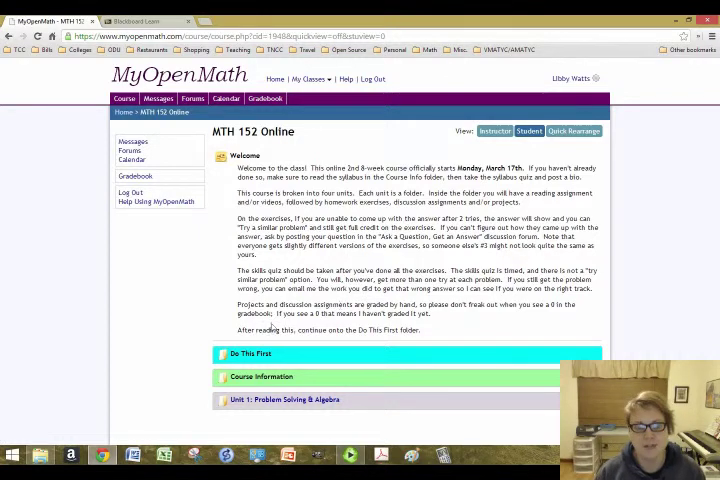
Open the Do This First folder and its empty Autobiographies forum.
left_click(250, 353)
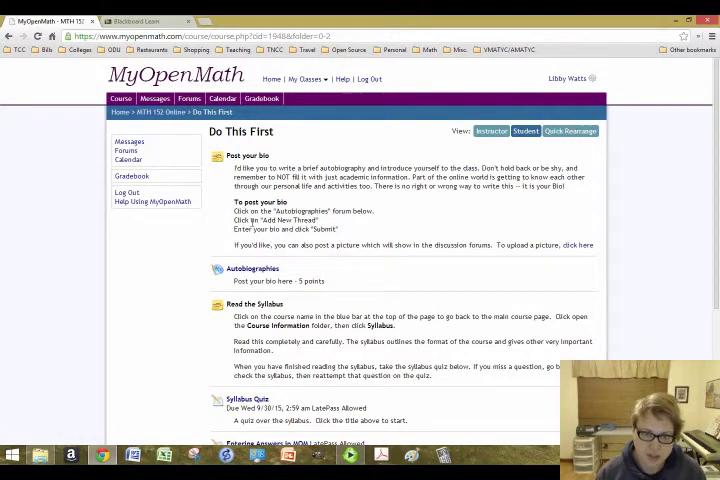
left_click(253, 268)
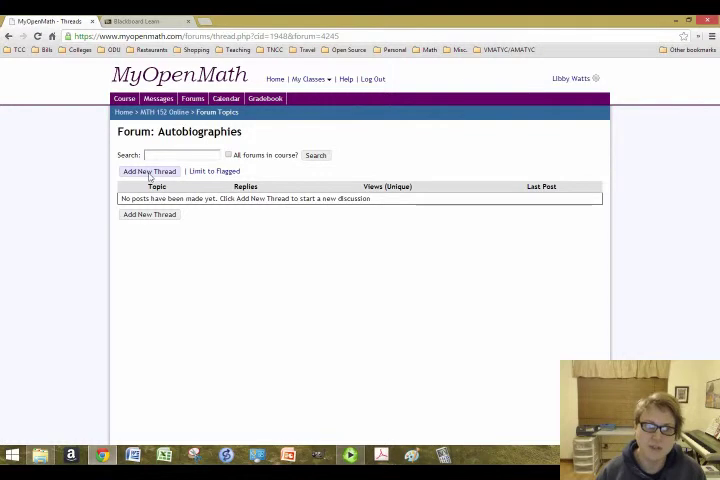
mouse_move(163, 115)
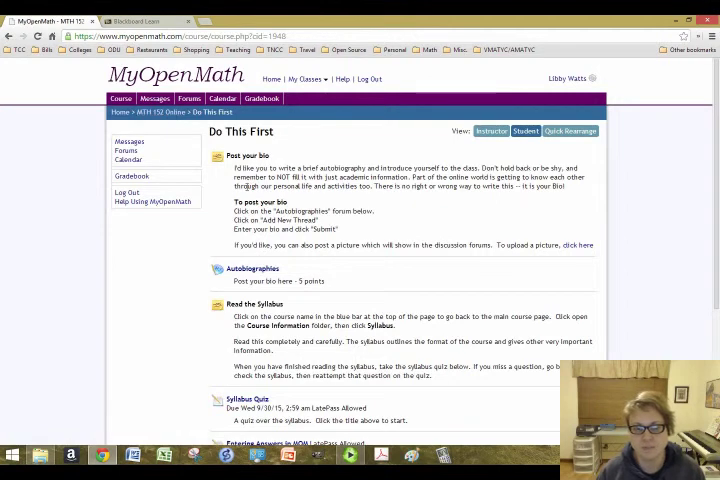
Review the remaining Do This First assignments, then return via the MTH 152 Online breadcrumb.
scroll("down", 3)
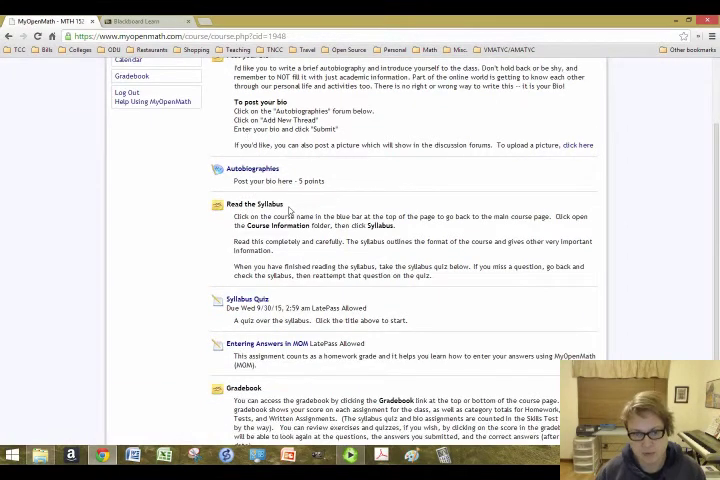
mouse_move(298, 235)
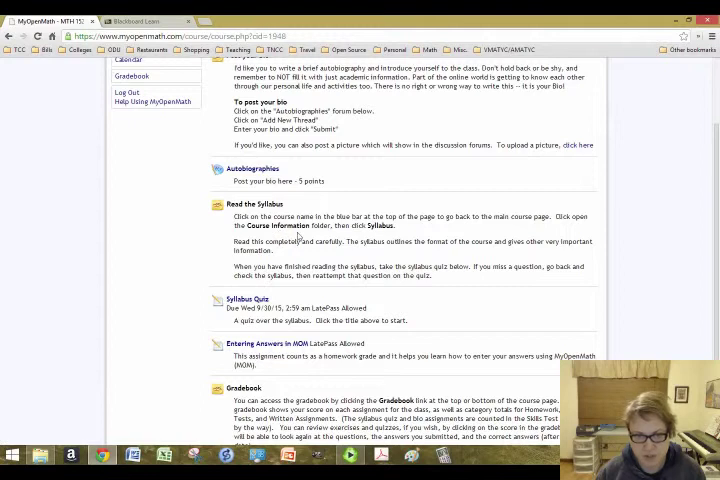
scroll("down", 3)
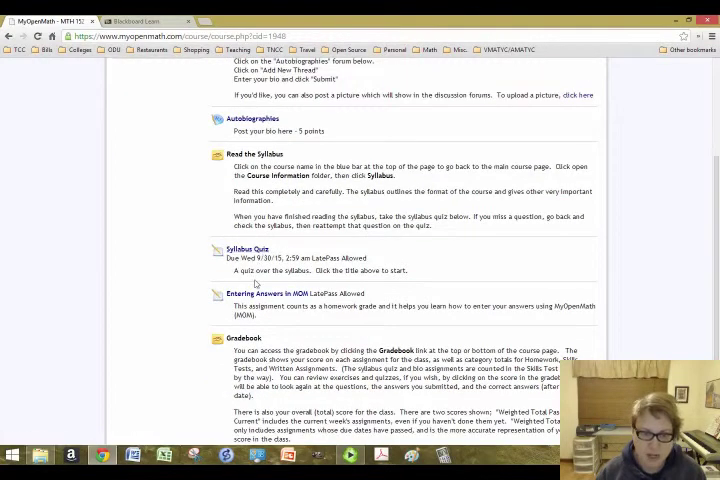
scroll("down", 3)
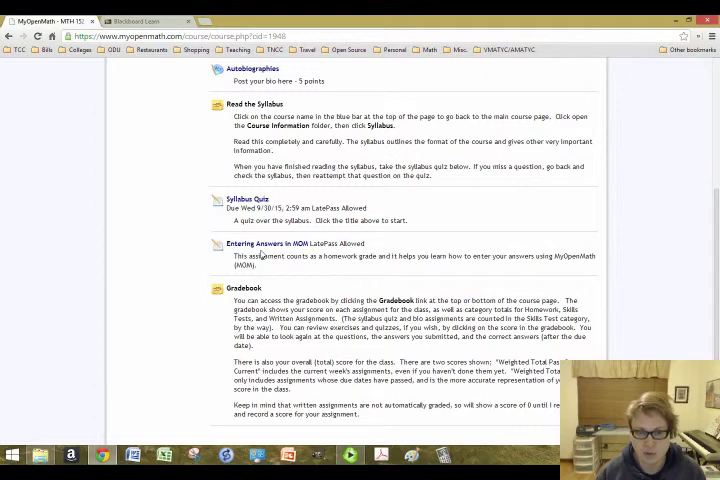
scroll("up", 3)
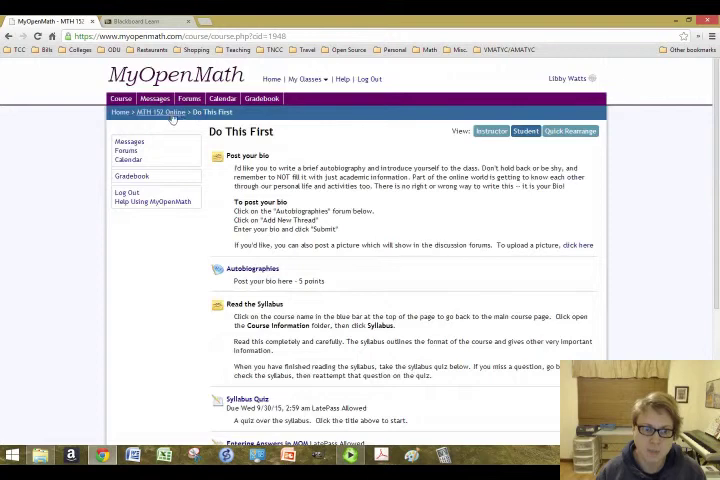
left_click(161, 112)
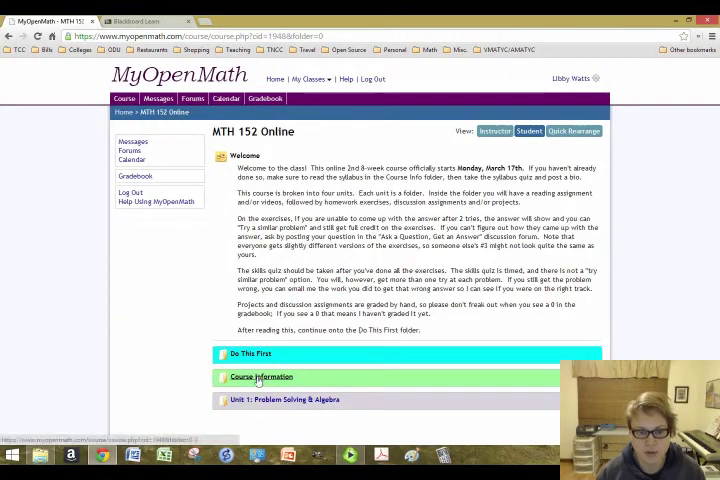
Enter the Course Information folder from the MTH 152 Online home page.
left_click(261, 377)
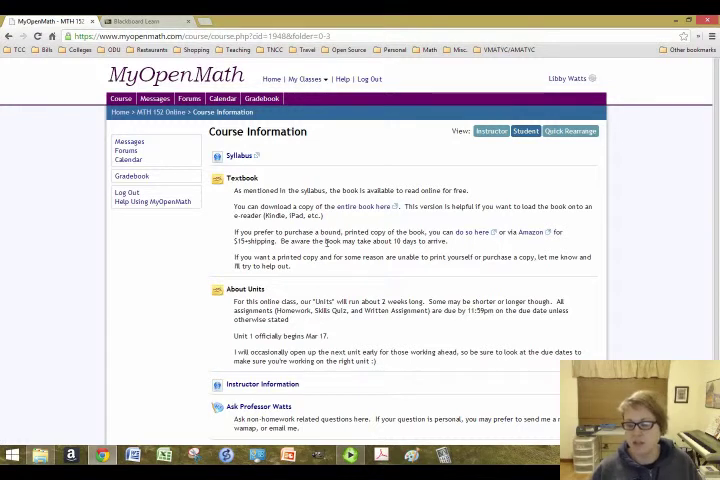
mouse_move(322, 333)
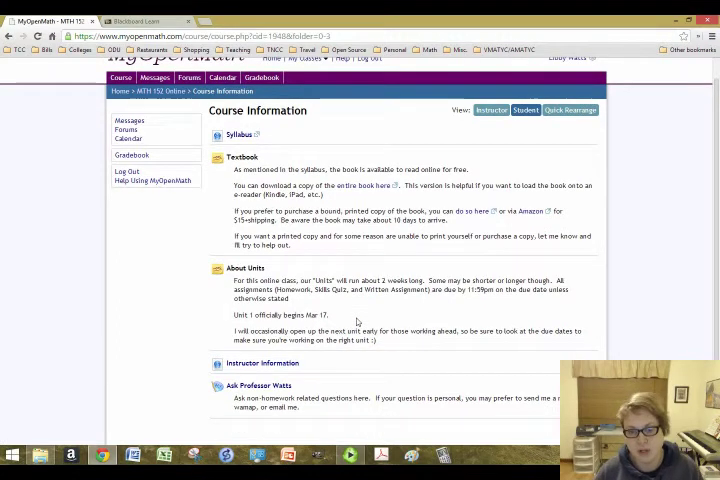
mouse_move(357, 318)
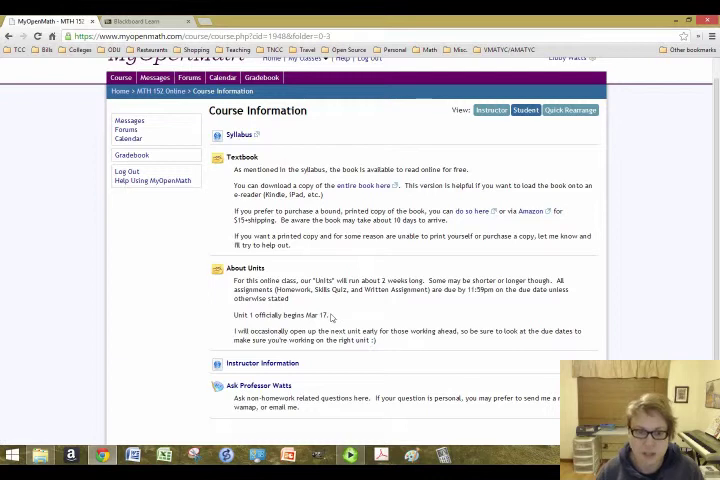
double_click(308, 314)
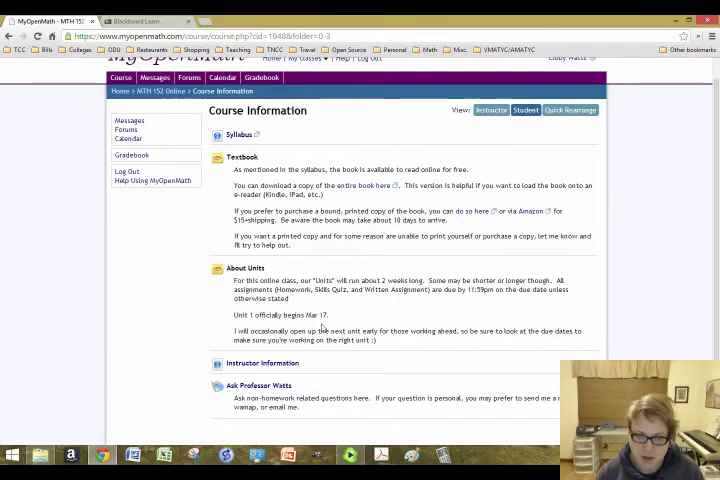
mouse_move(168, 330)
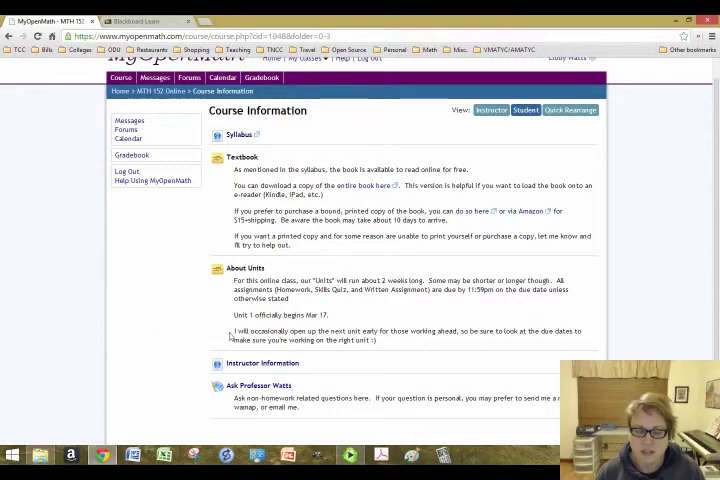
mouse_move(210, 298)
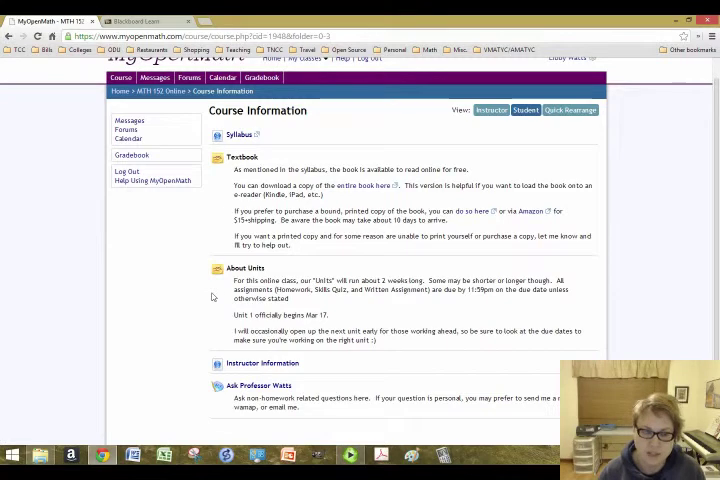
mouse_move(233, 321)
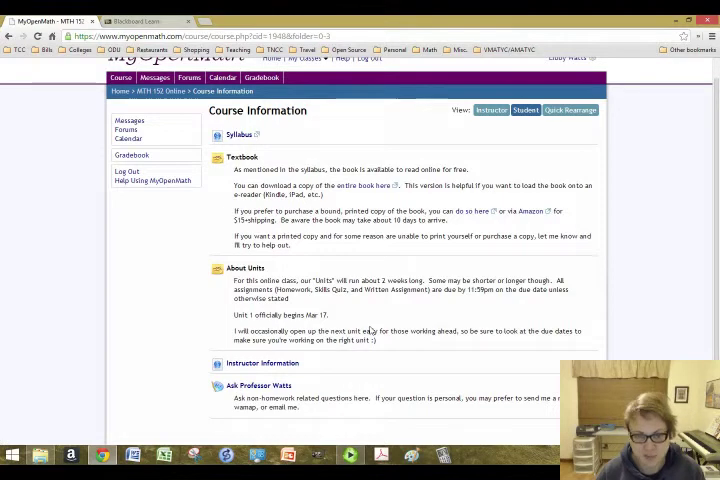
mouse_move(447, 305)
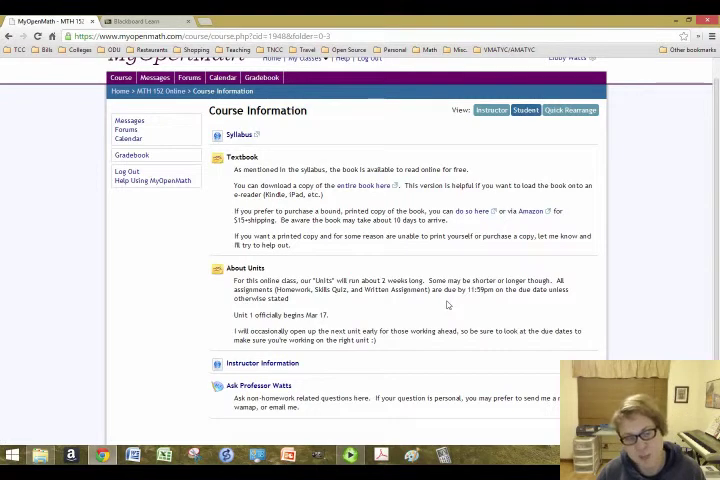
mouse_move(419, 320)
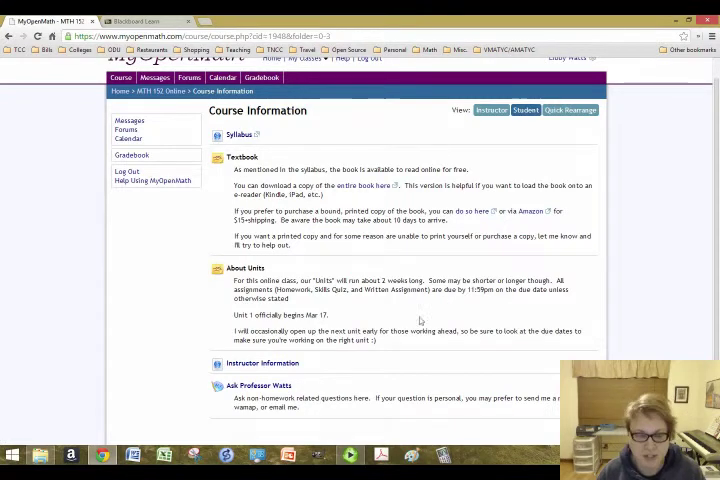
mouse_move(388, 339)
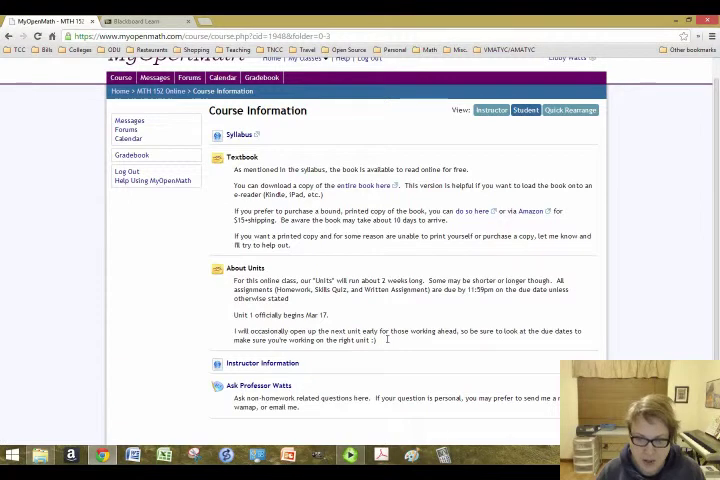
left_click(262, 363)
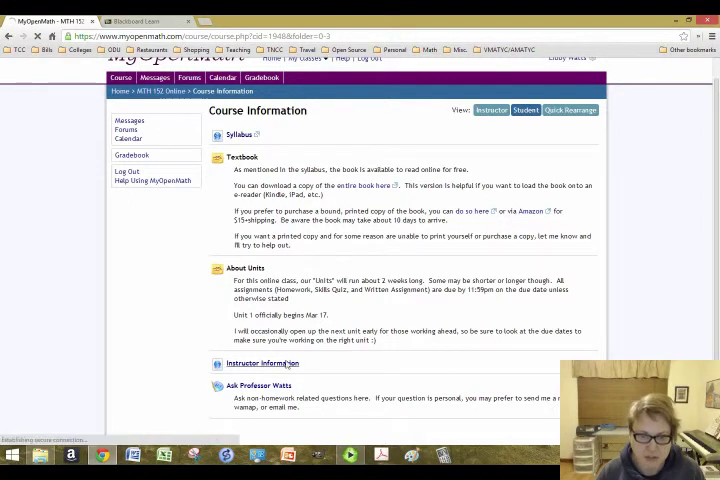
Review office hours on the Instructor Information page, then move to the Blackboard Learn course.
left_click(262, 363)
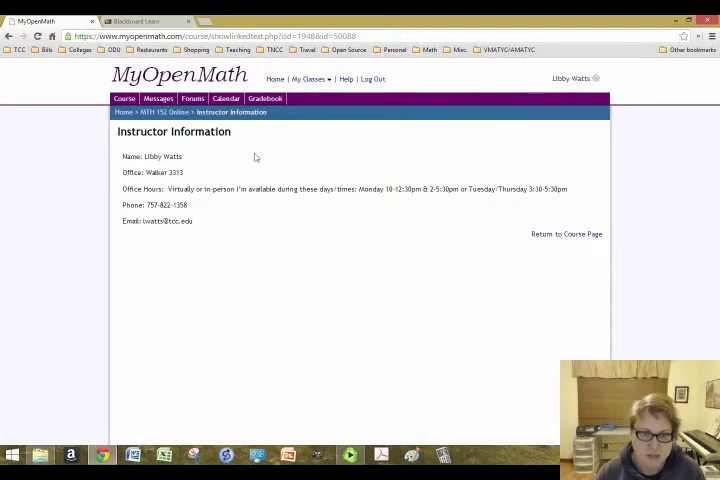
mouse_move(125, 177)
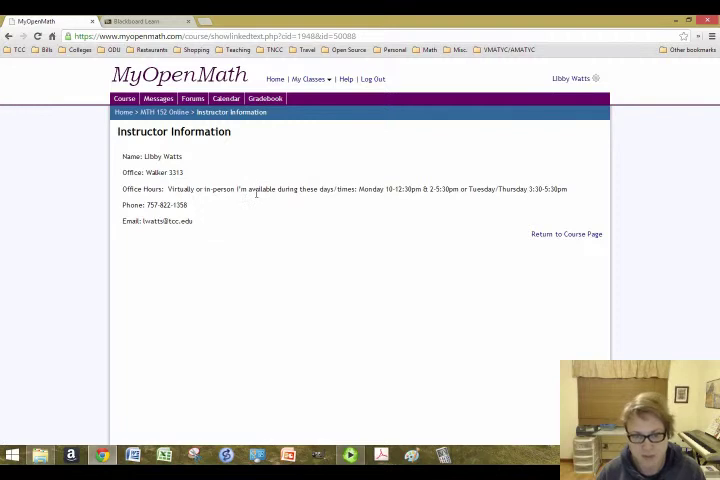
mouse_move(362, 195)
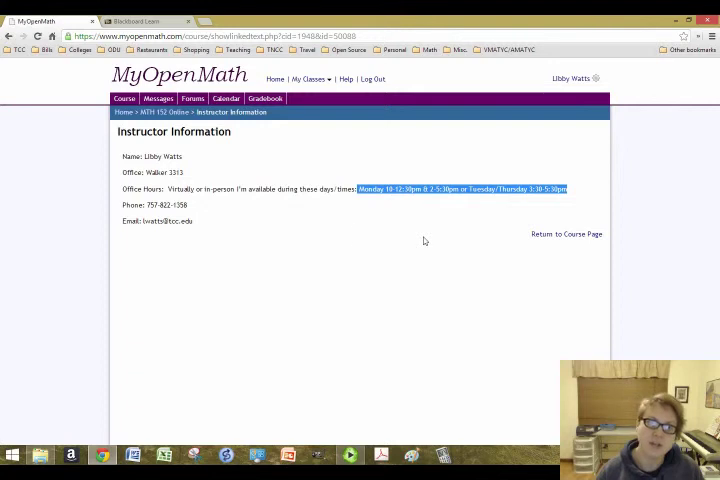
mouse_move(272, 205)
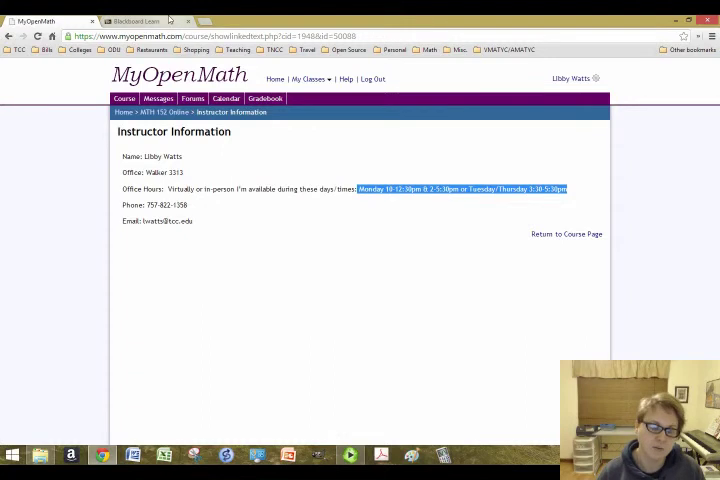
left_click(135, 21)
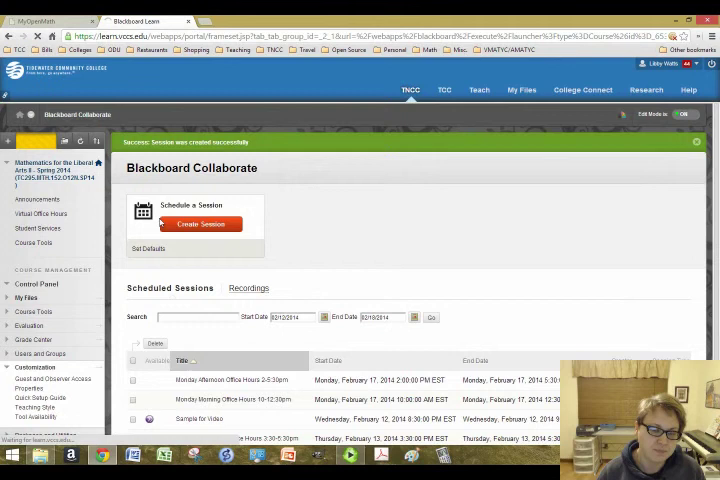
Turn off Edit Mode and view Room Details for the 'Sample for Video' Collaborate session.
left_click(37, 199)
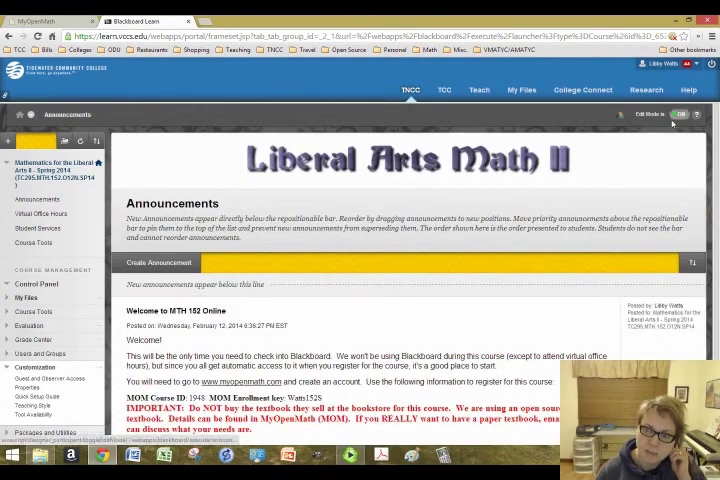
left_click(684, 114)
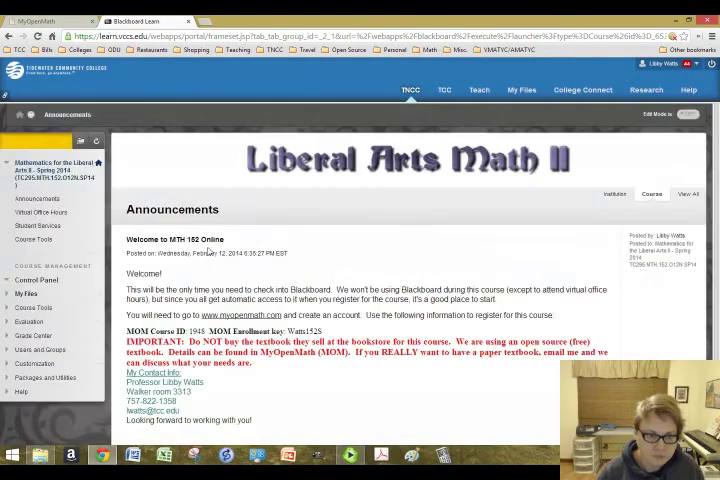
left_click(36, 364)
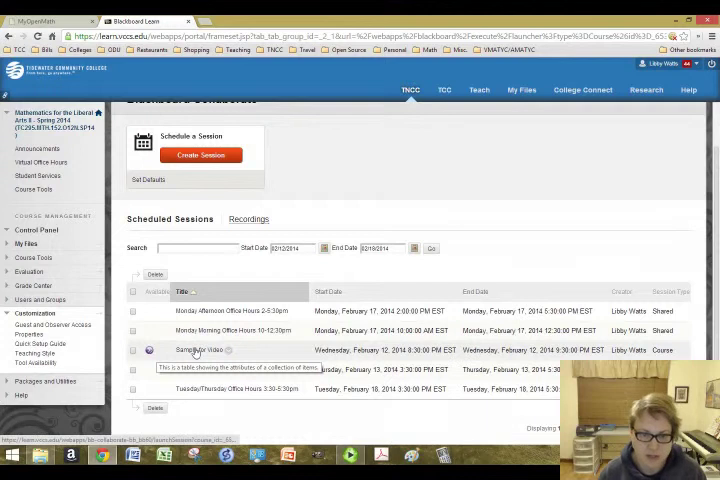
left_click(203, 350)
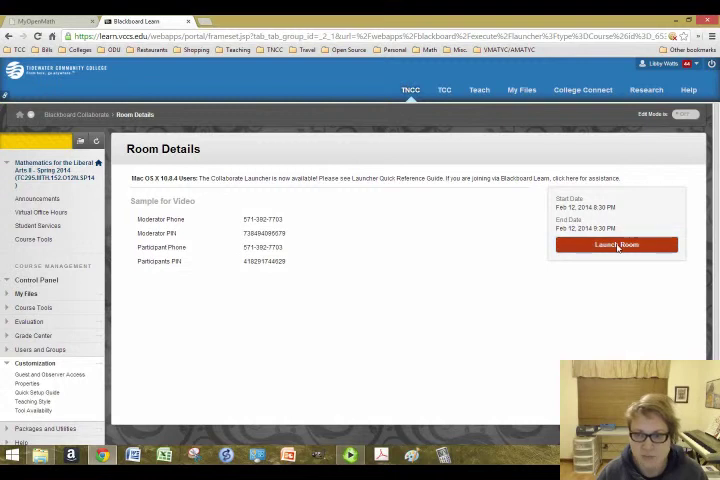
Launch the room and save join.jnlp to Downloads, replacing the existing file.
left_click(616, 244)
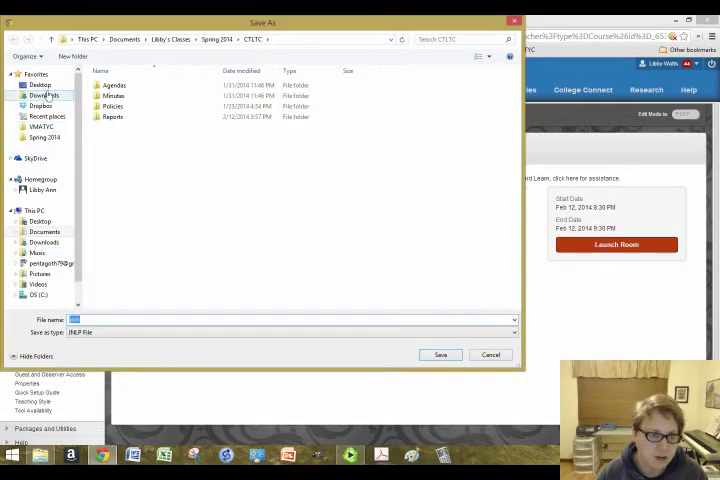
left_click(440, 355)
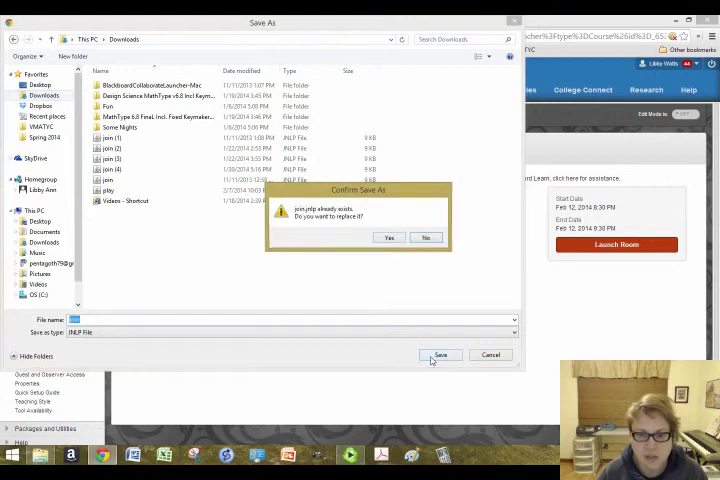
left_click(389, 238)
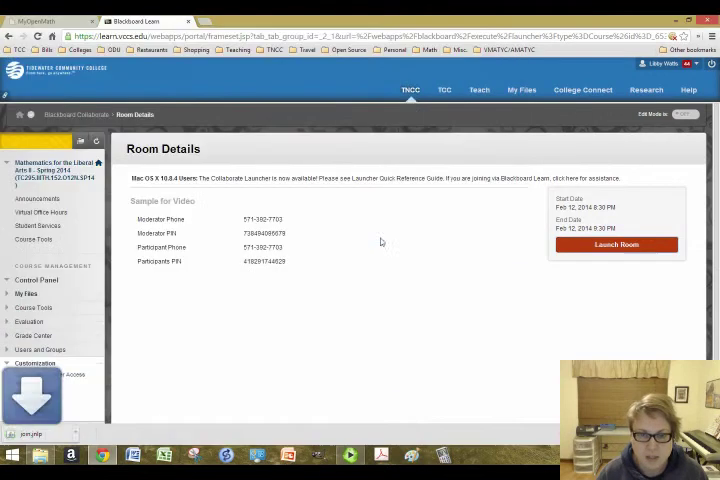
left_click(34, 363)
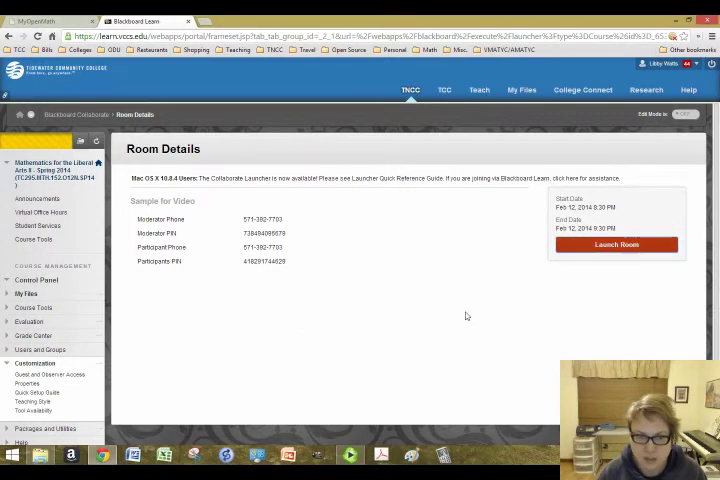
Open join.jnlp and allow Collaborate to run, opening the session.
left_click(616, 244)
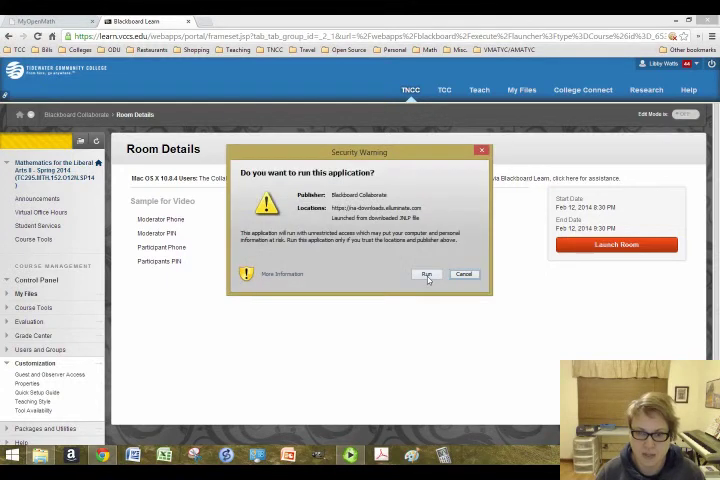
left_click(426, 274)
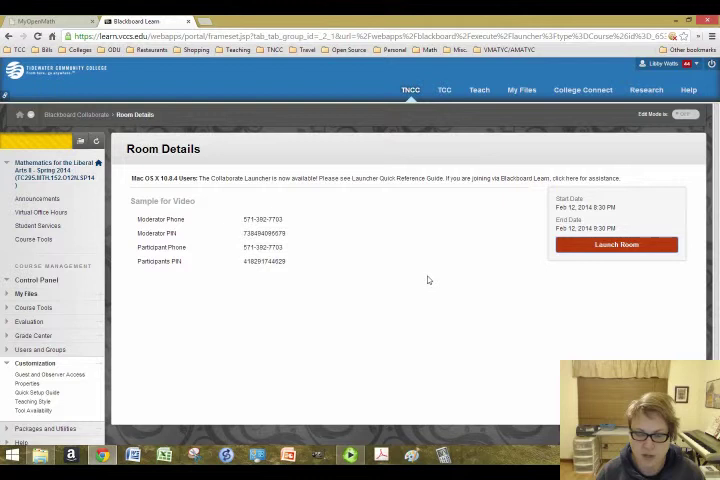
mouse_move(427, 331)
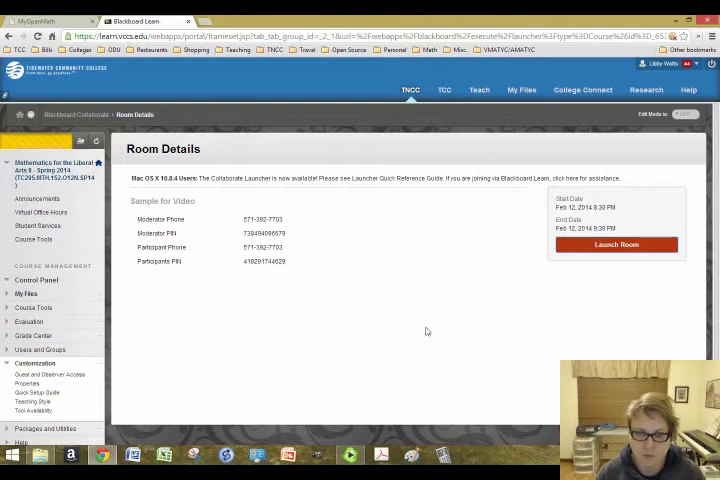
left_click(615, 244)
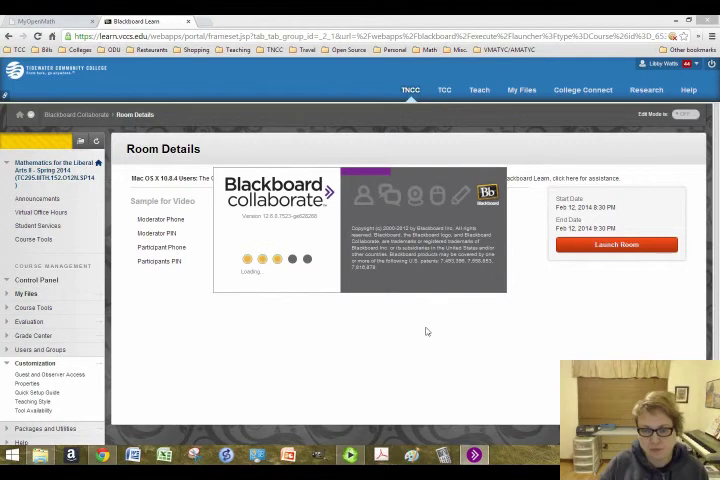
left_click(615, 244)
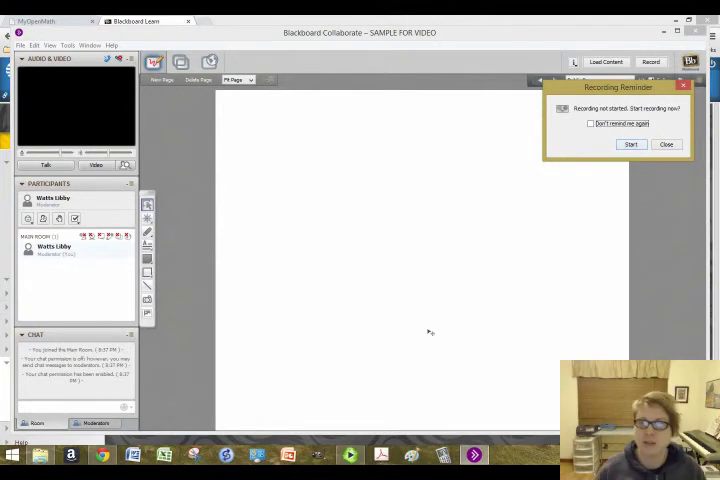
Dismiss the prompts, turn on the microphone, and post 'Chat in the chat box' to chat.
left_click(666, 144)
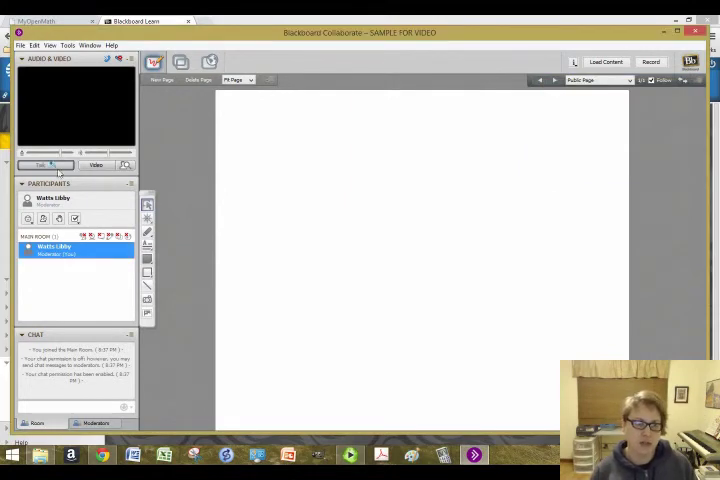
left_click(106, 165)
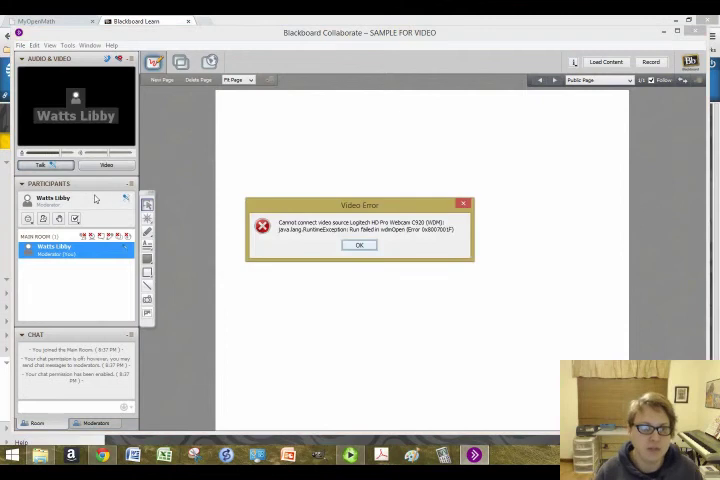
left_click(359, 245)
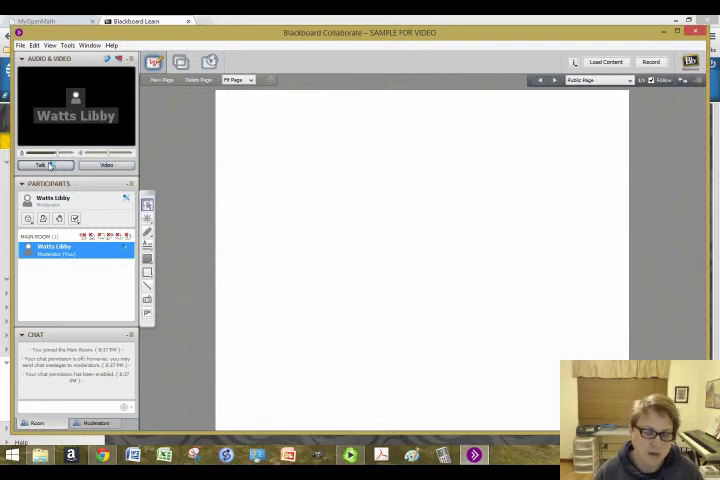
mouse_move(40, 165)
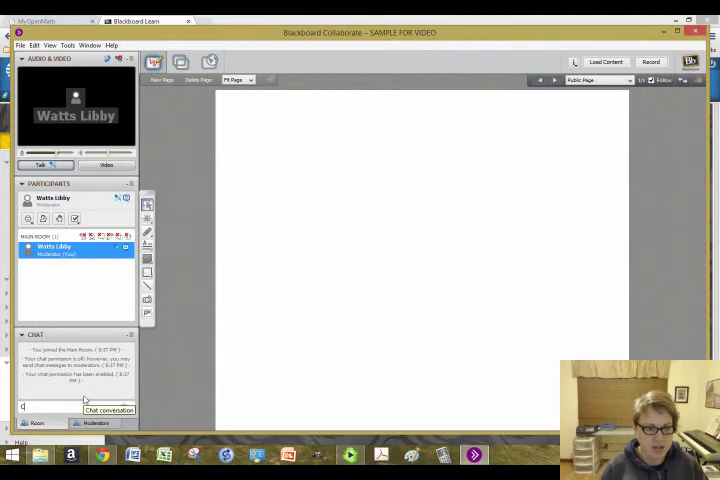
type("Chat in the cha")
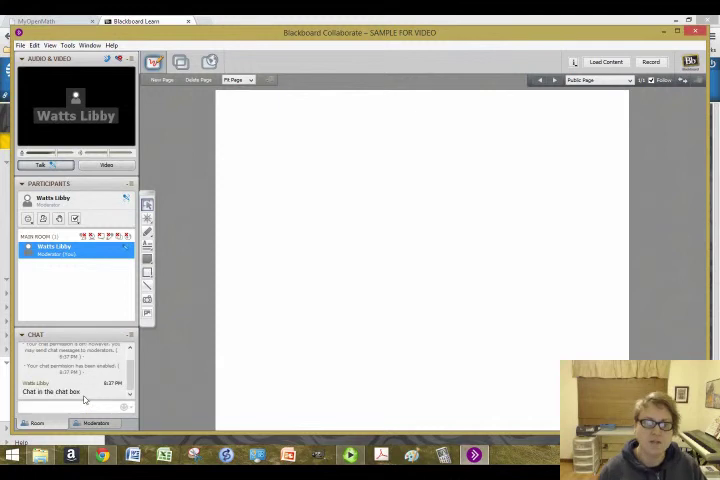
left_click(147, 232)
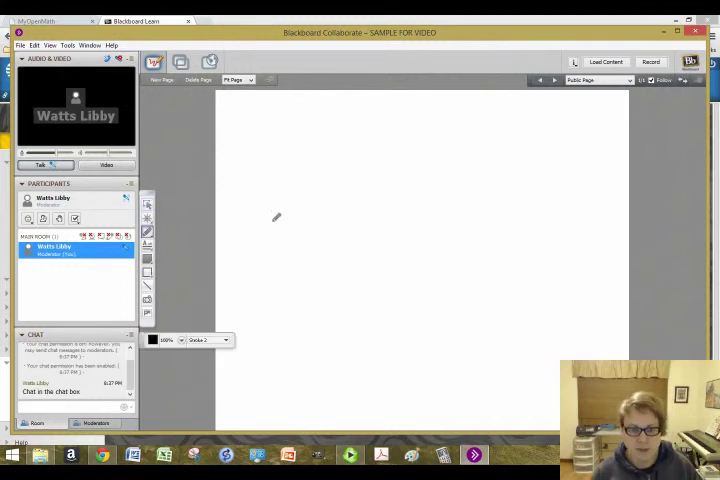
Handwrite 2+3=5 on the whiteboard, leave the session, and return to MyOpenMath.
left_click_drag(272, 218, 300, 205)
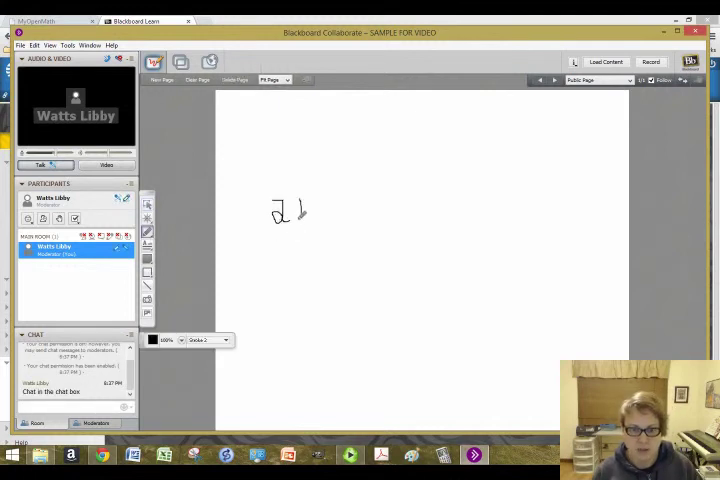
left_click_drag(305, 207, 375, 207)
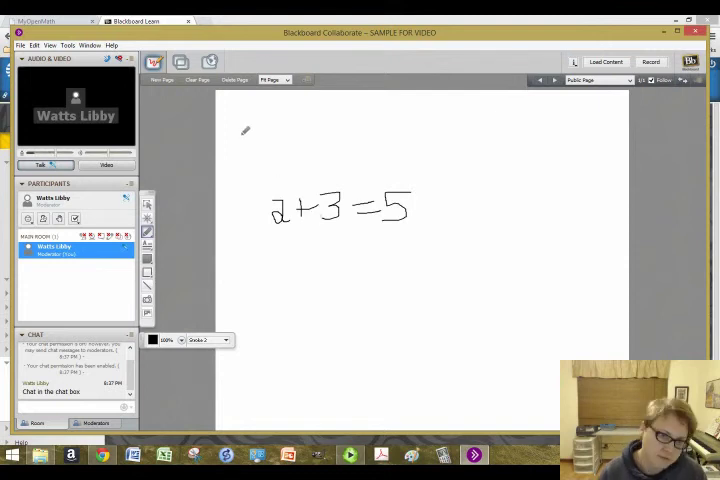
mouse_move(399, 156)
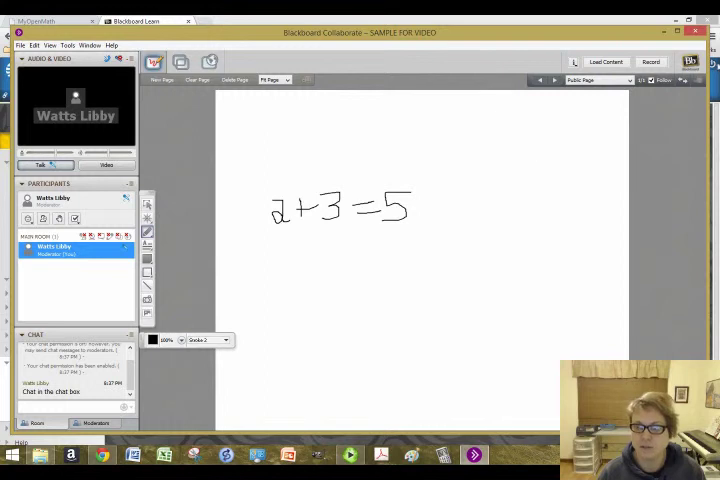
left_click(696, 32)
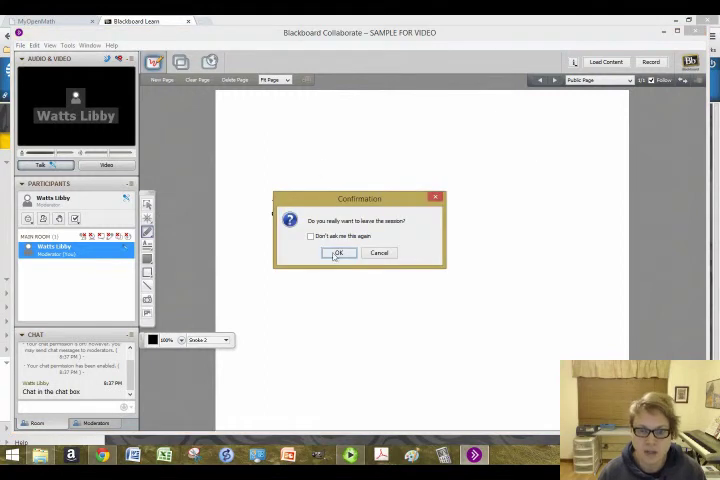
left_click(338, 252)
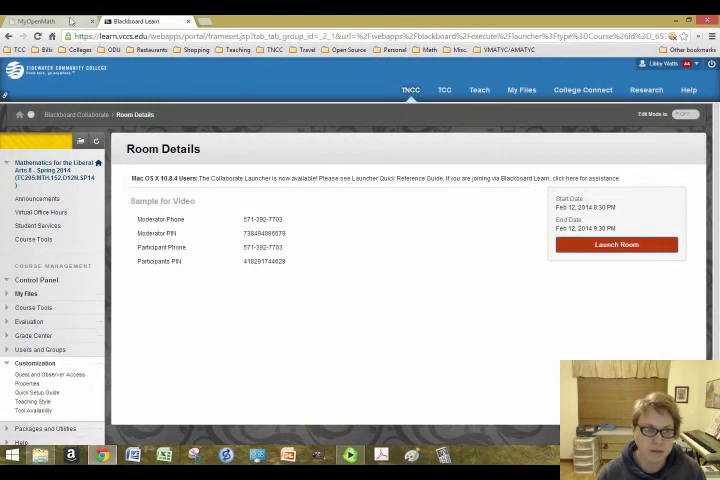
left_click(40, 21)
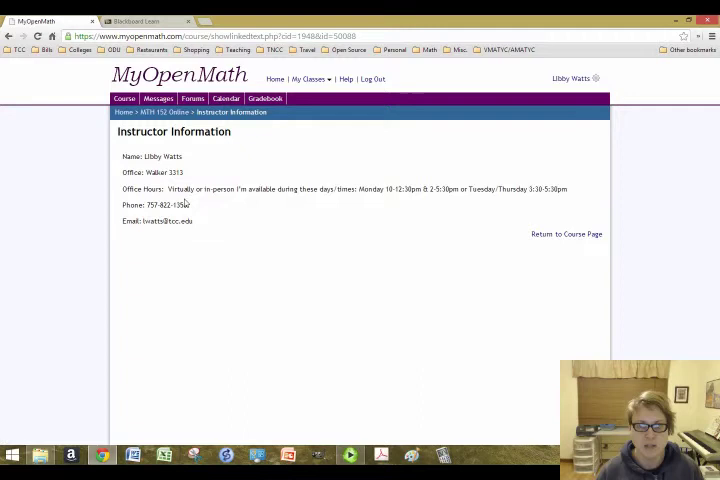
mouse_move(167, 112)
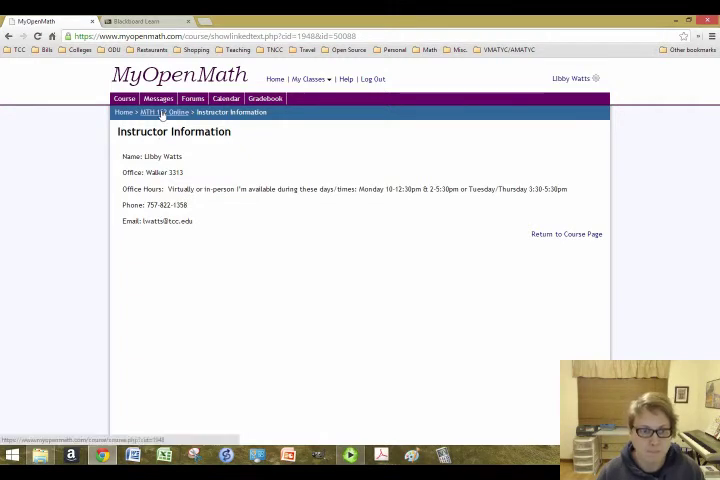
View the empty Ask Professor Watts forum, then return to Course Information.
left_click(155, 112)
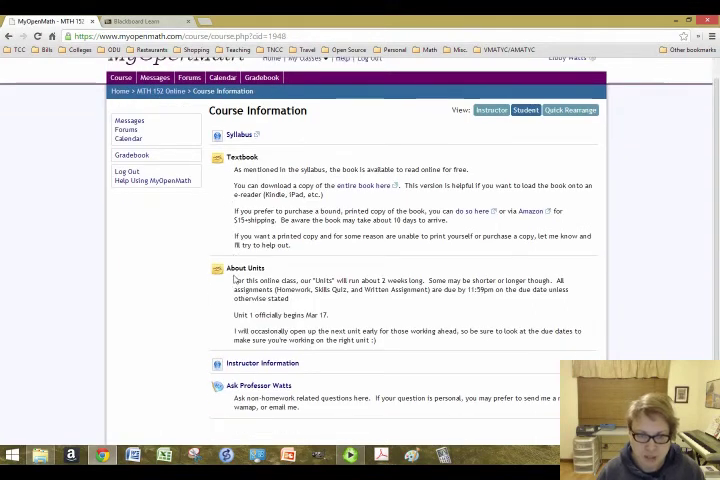
mouse_move(259, 386)
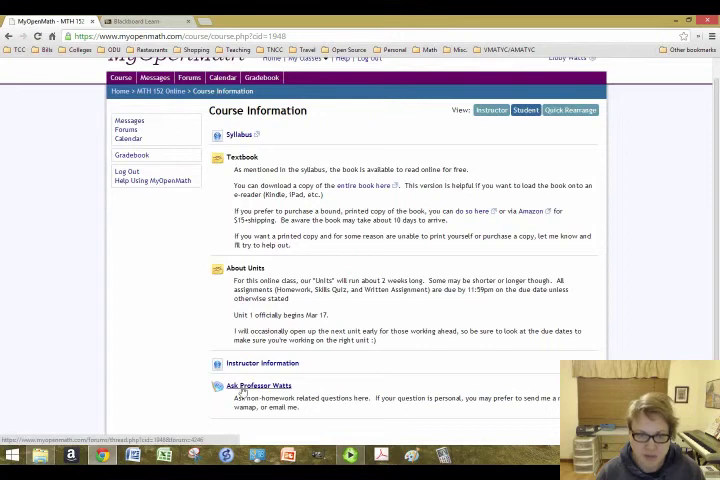
left_click(258, 386)
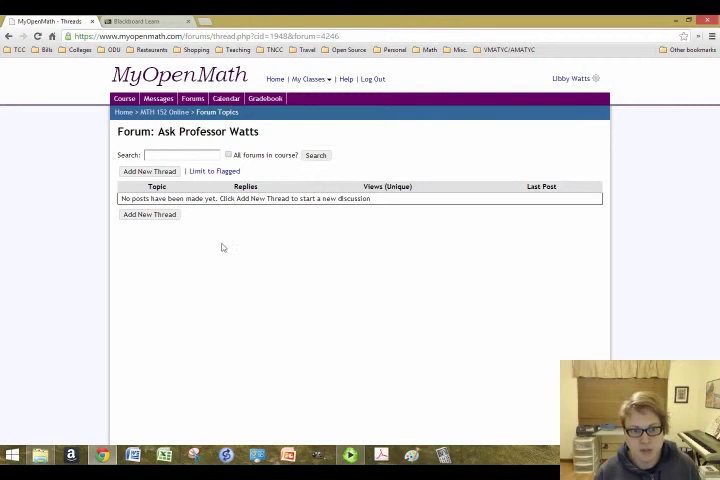
mouse_move(184, 231)
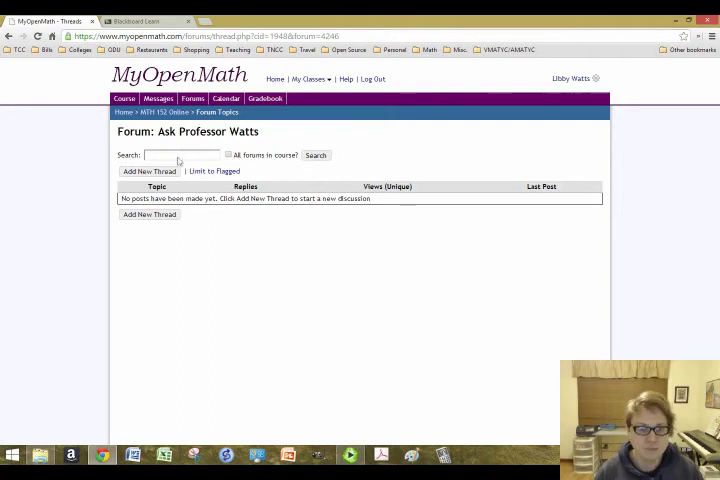
left_click(121, 98)
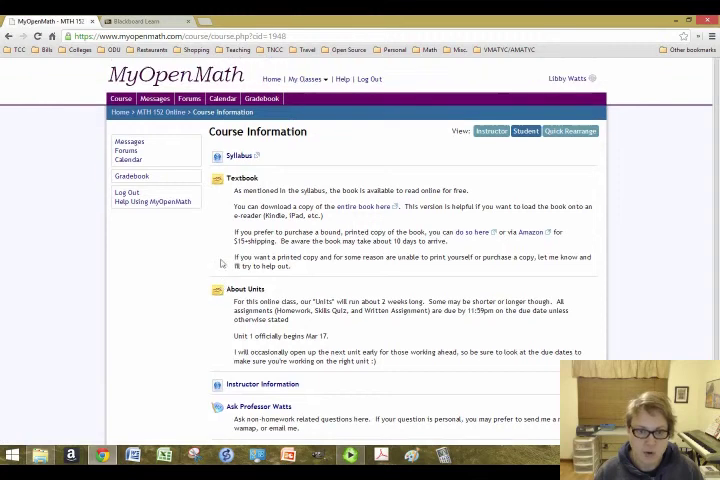
From the course main page, browse the Unit 1: Problem Solving & Algebra folder.
left_click(153, 112)
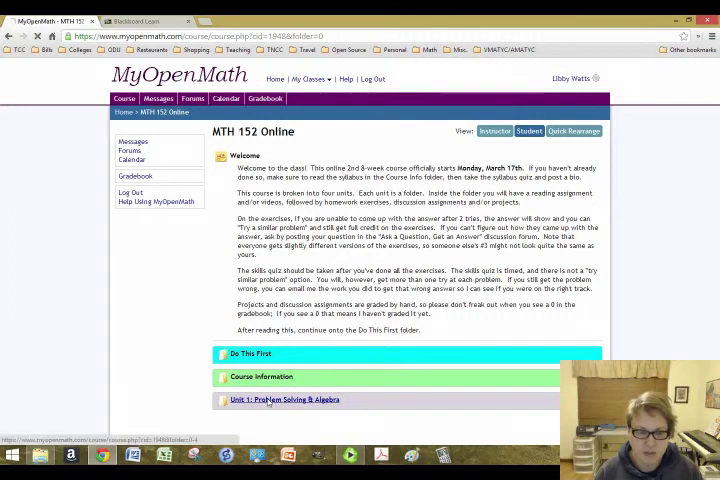
left_click(288, 400)
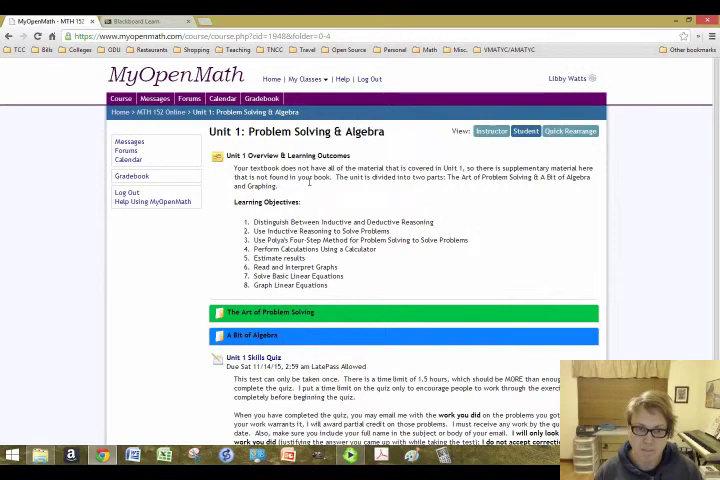
scroll("down", 3)
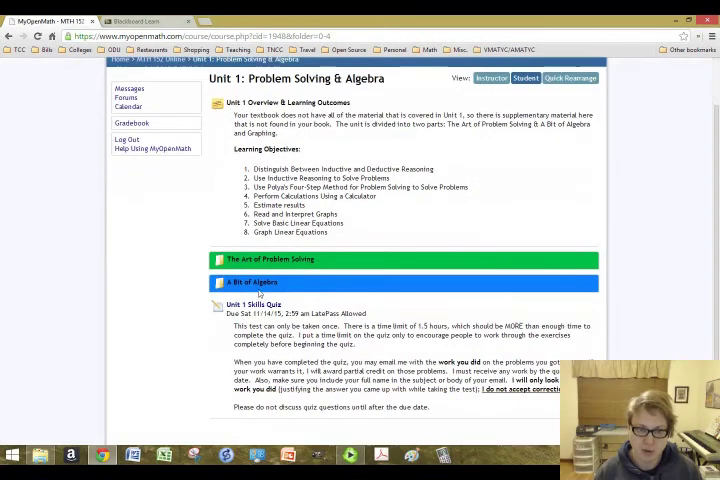
mouse_move(242, 269)
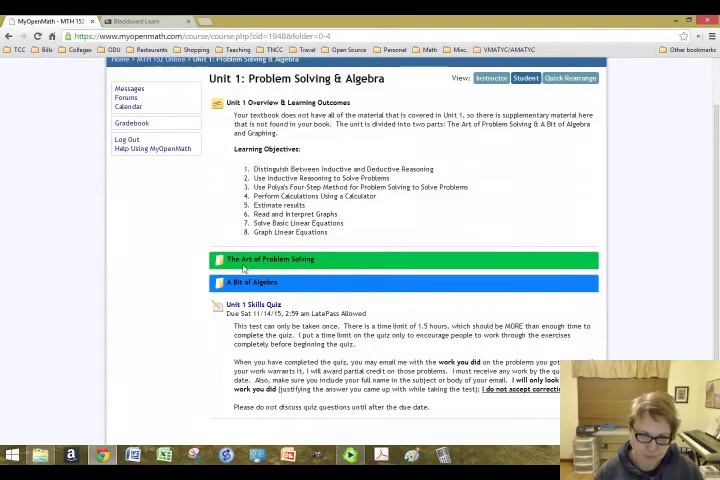
mouse_move(270, 259)
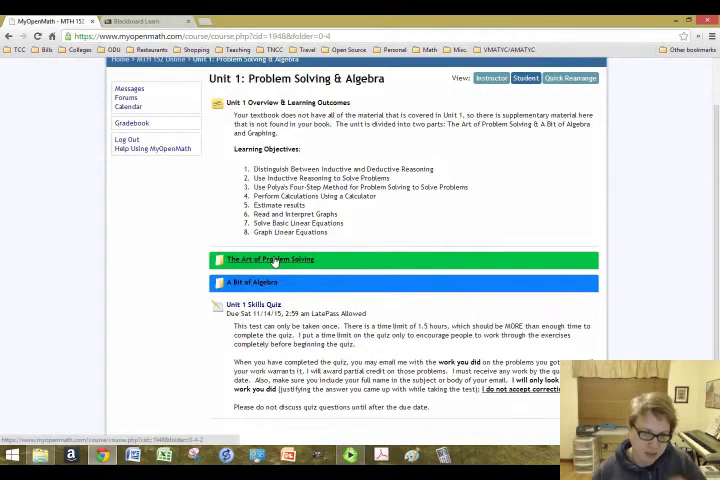
mouse_move(253, 282)
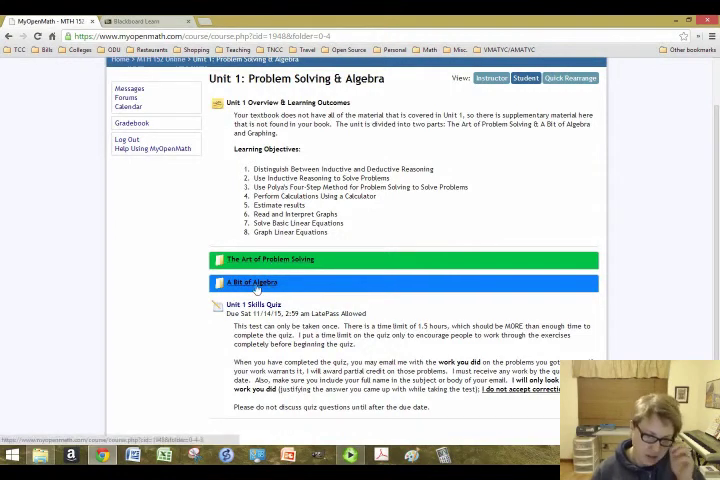
left_click(253, 282)
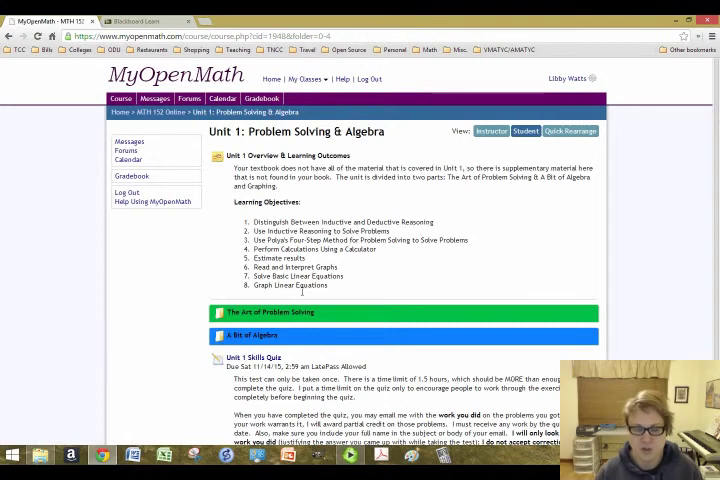
Open The Art of Problem Solving folder, browse its items, and open ProblemSolvingNotes2.pdf.
left_click(270, 312)
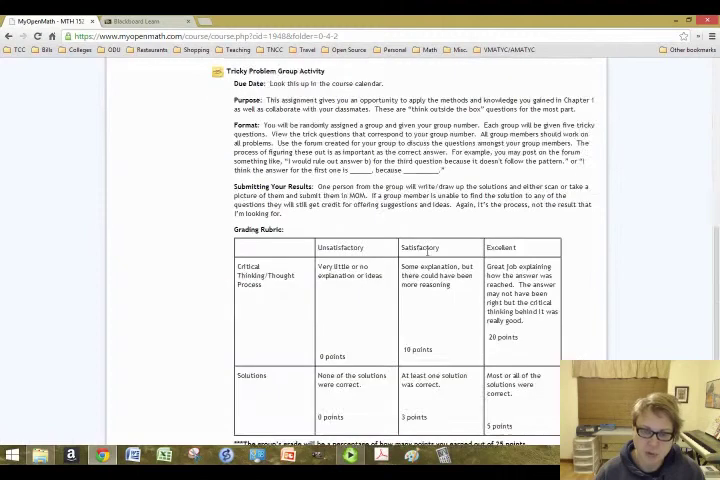
scroll("up", 3)
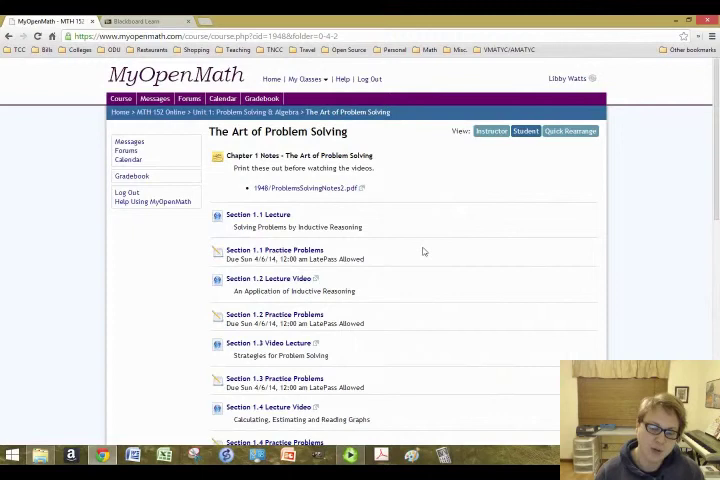
mouse_move(389, 244)
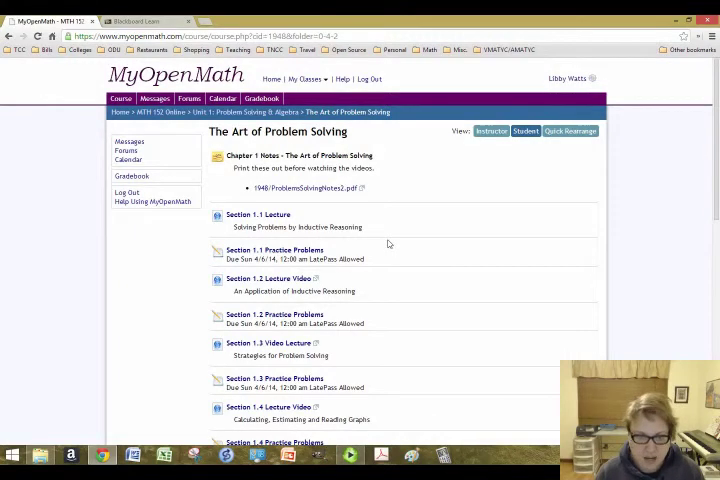
mouse_move(354, 216)
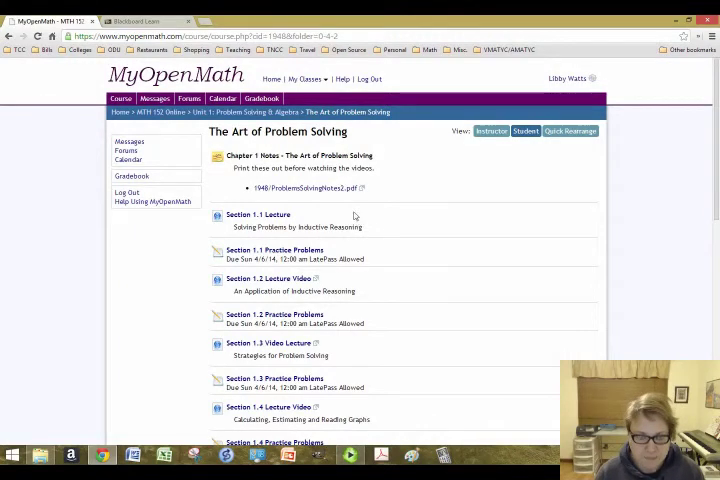
scroll("down", 3)
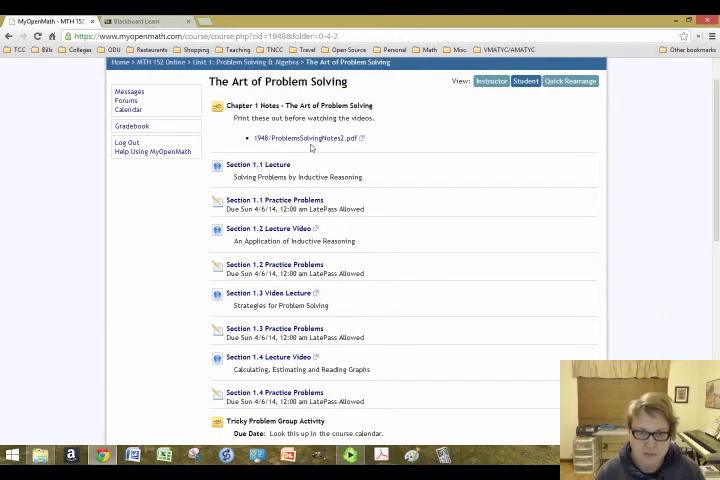
mouse_move(305, 138)
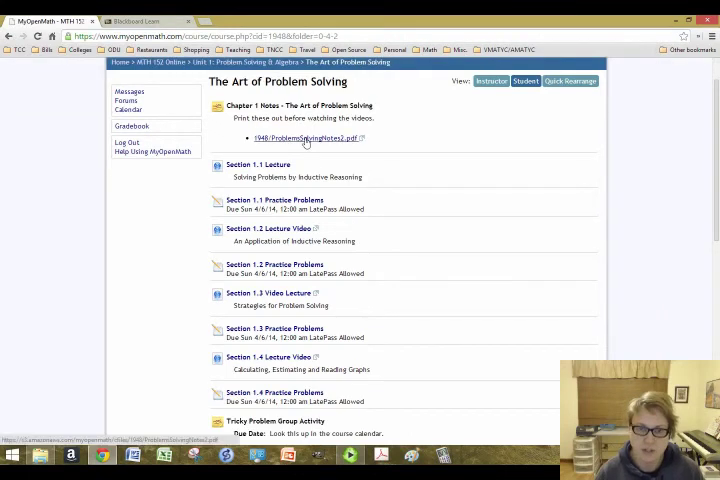
left_click(304, 138)
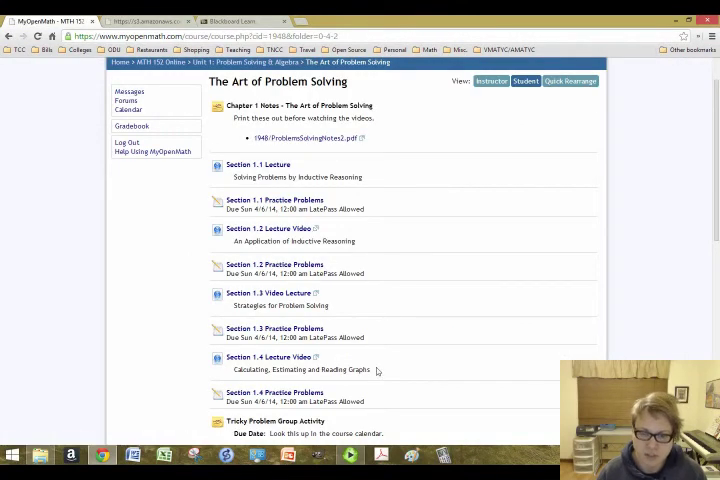
mouse_move(315, 238)
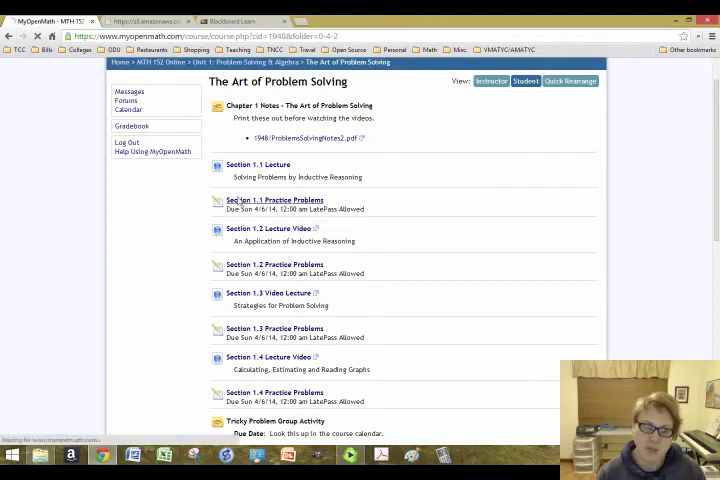
Open Section 1.1 Practice Problems and answer question 1 with 'deductive'.
left_click(274, 200)
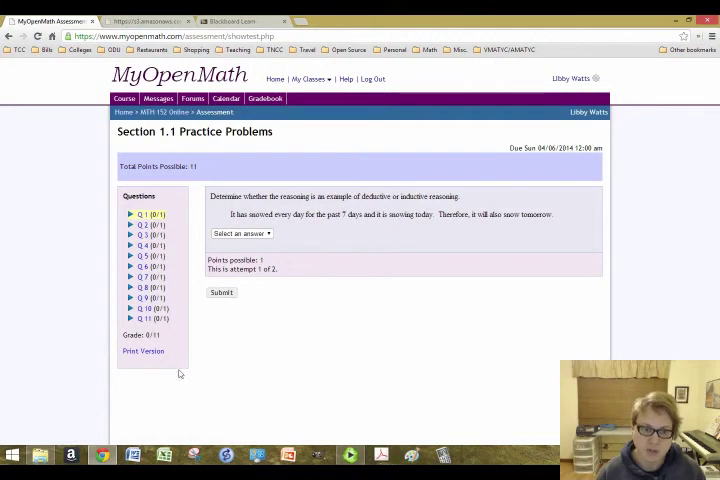
left_click(240, 233)
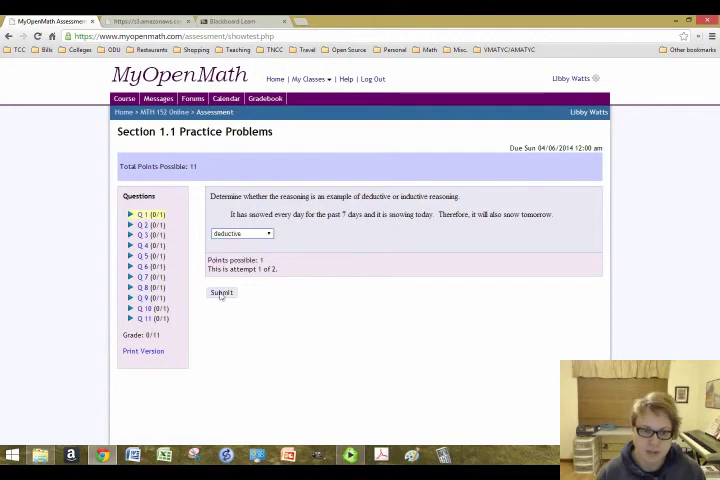
left_click(222, 292)
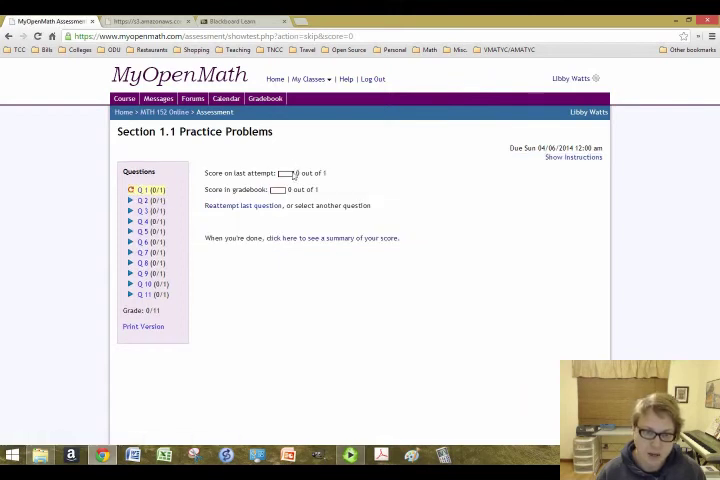
Retry question 1 with 'inductive' for a 1/1 score, then return to the folder.
left_click(238, 205)
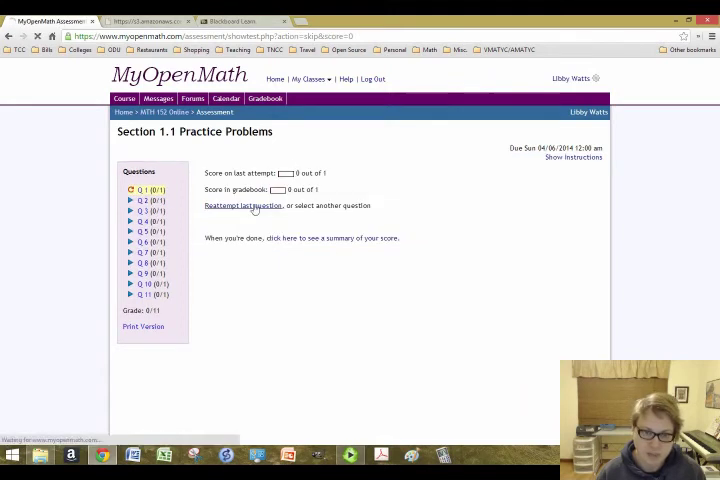
left_click(240, 205)
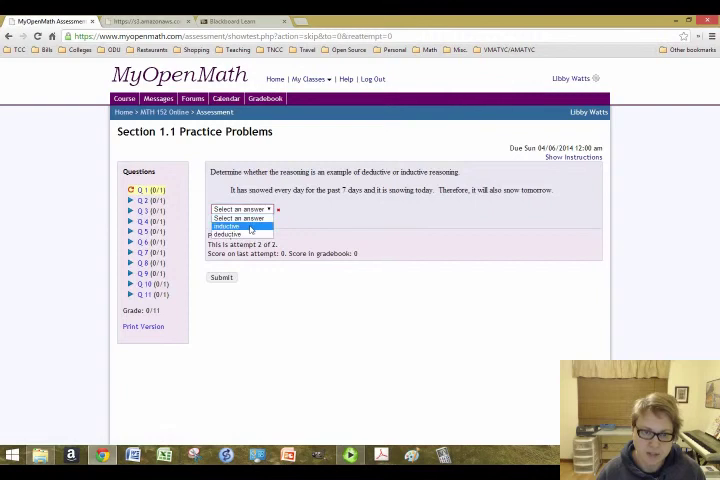
left_click(221, 277)
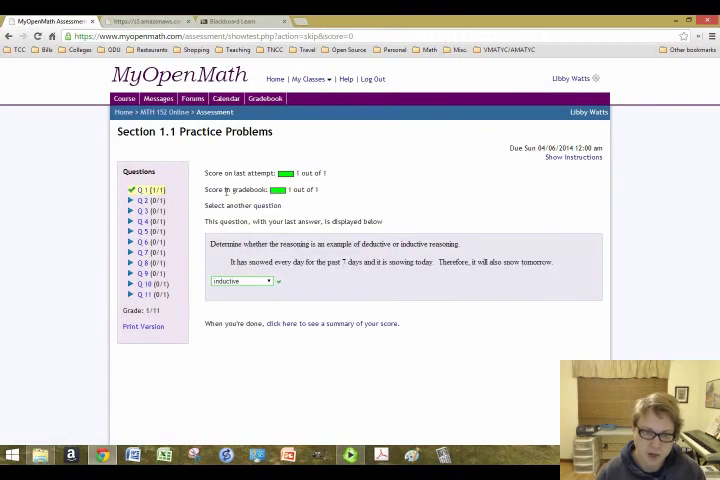
left_click(142, 200)
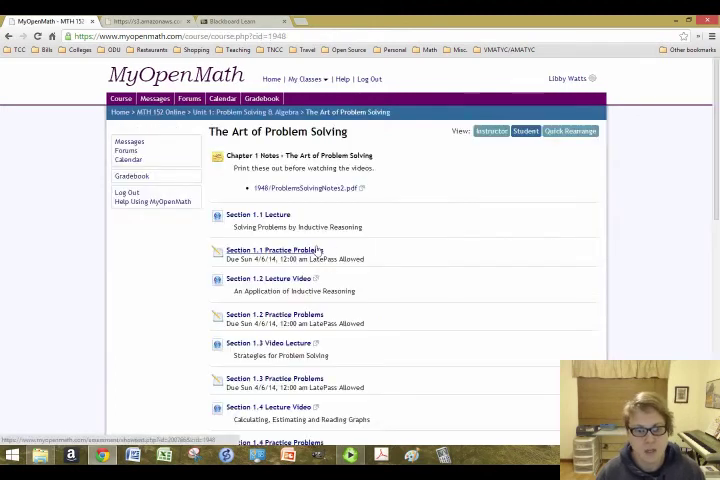
scroll("down", 3)
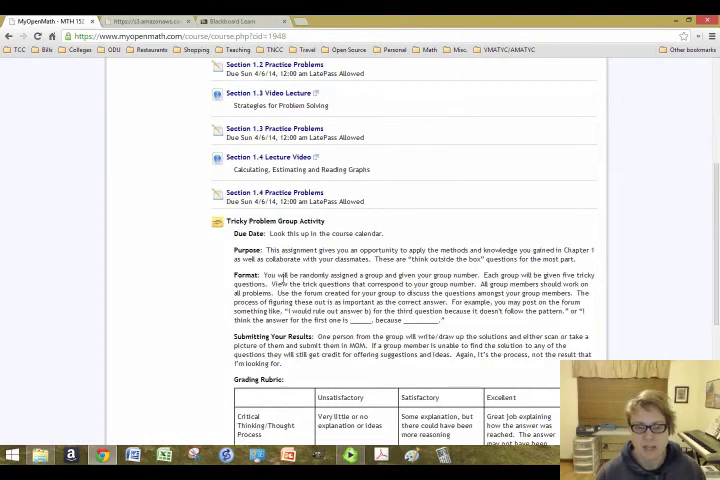
scroll("down", 3)
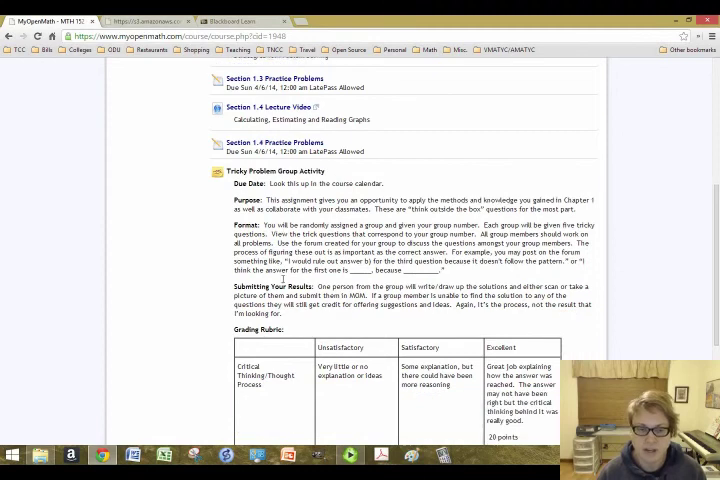
scroll("down", 3)
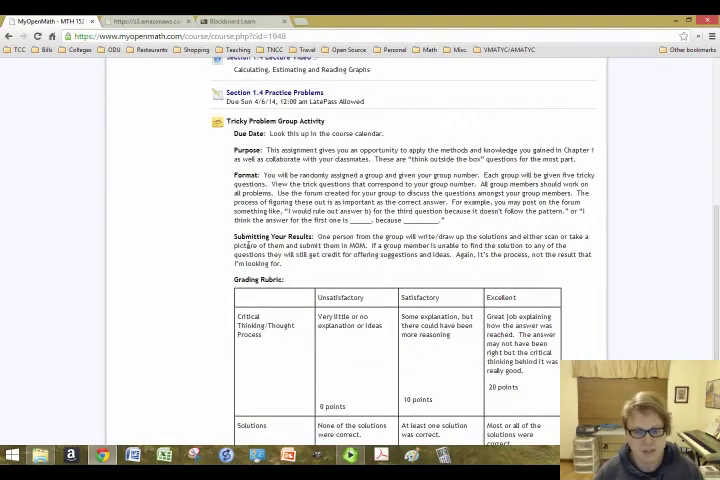
scroll("down", 3)
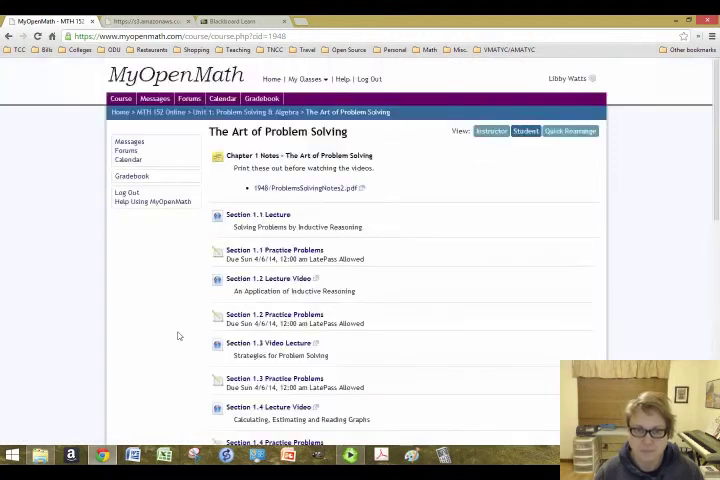
mouse_move(418, 171)
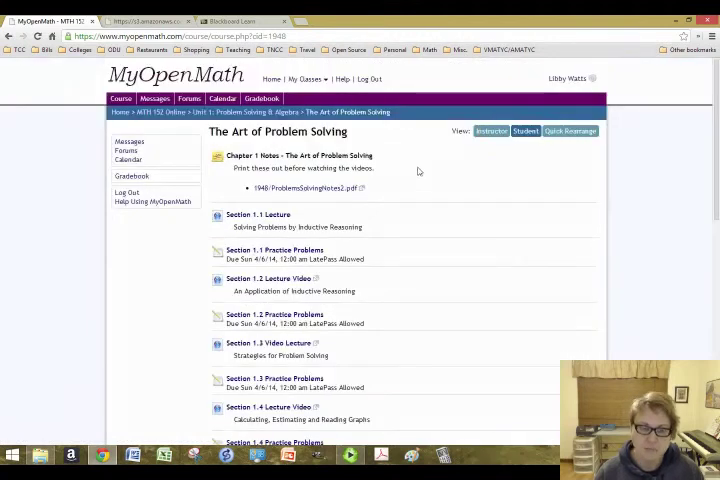
mouse_move(416, 344)
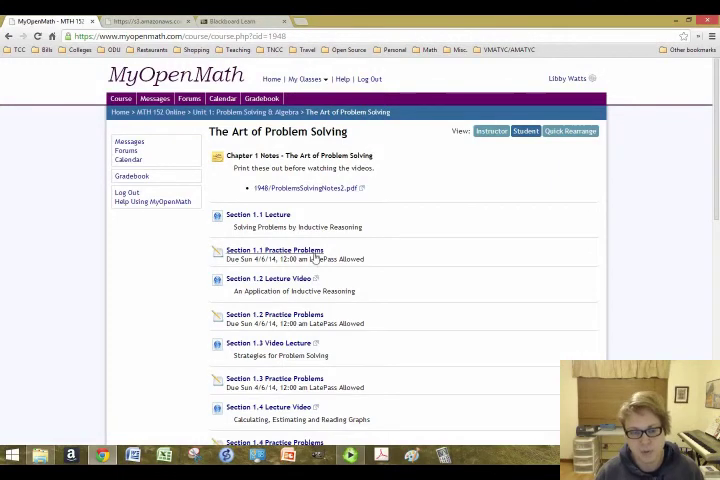
scroll("down", 3)
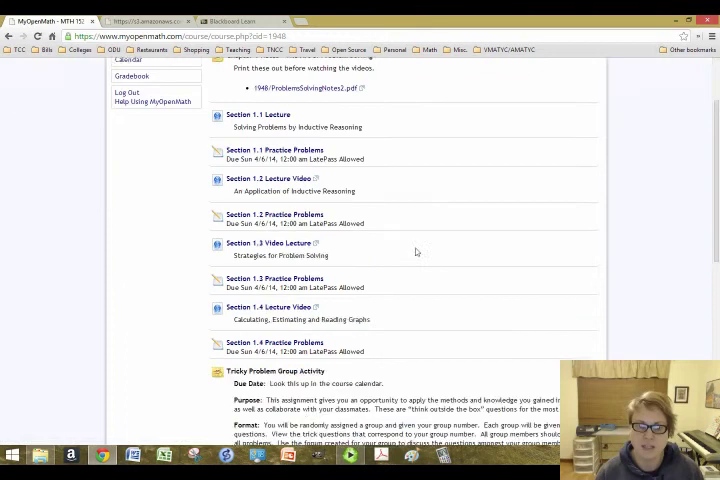
scroll("down", 3)
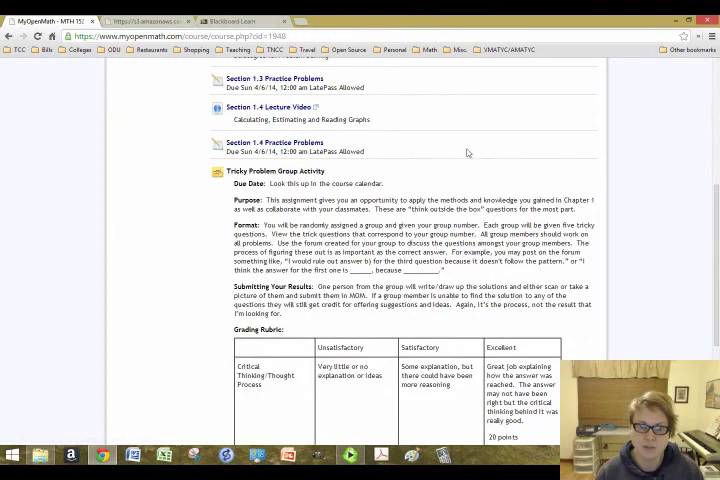
scroll("up", 3)
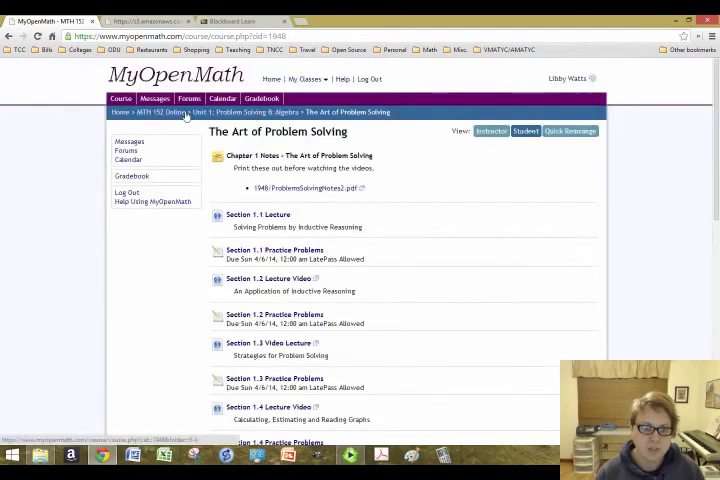
Return to MTH 152 Online home, review the Forums list, then open the Calendar.
left_click(155, 112)
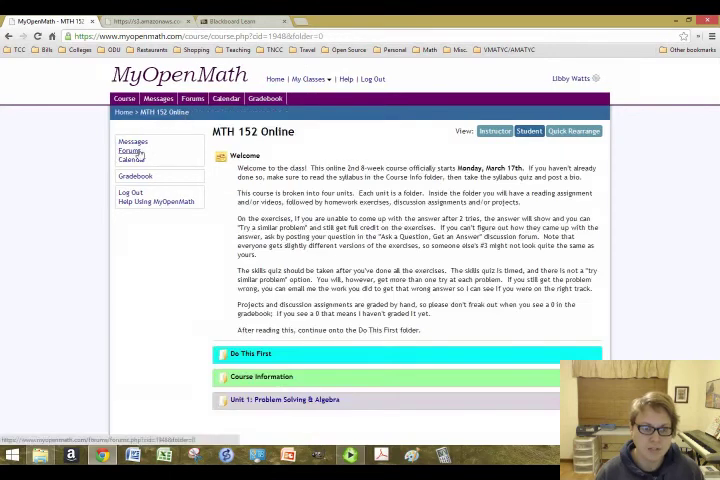
left_click(129, 150)
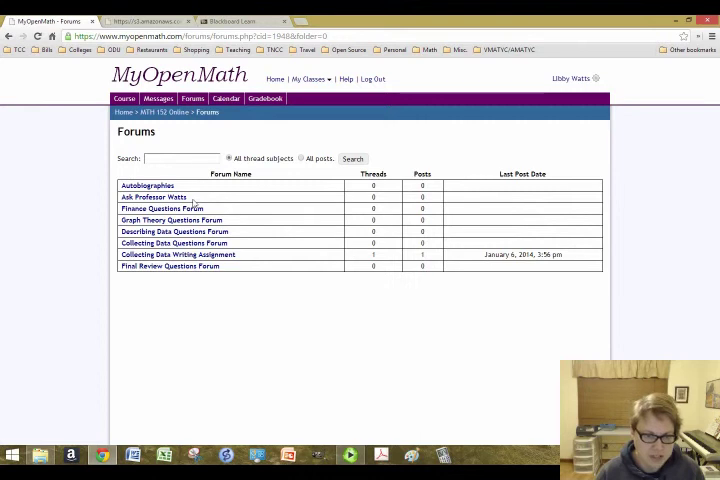
mouse_move(172, 219)
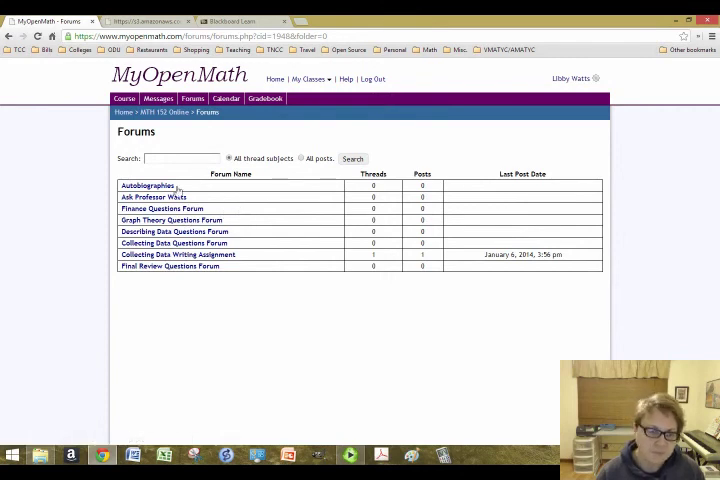
mouse_move(100, 166)
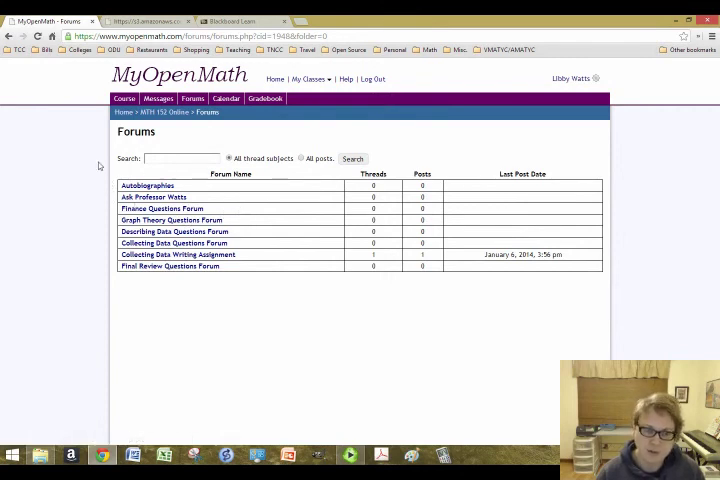
left_click(165, 112)
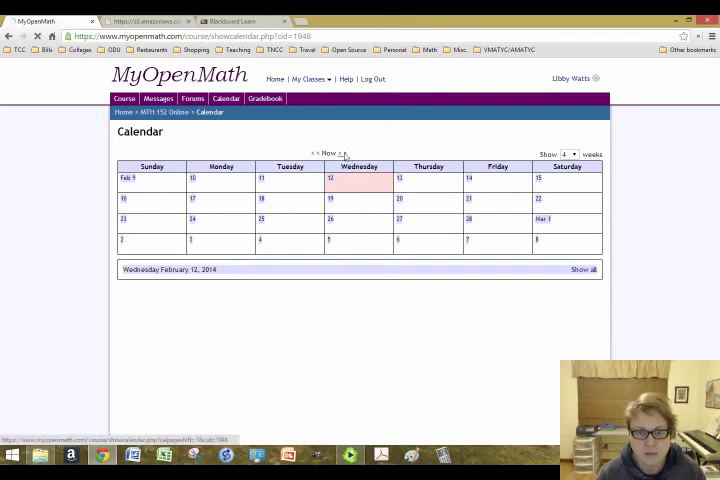
Advance the calendar to March 2014, check the Gradebook, and return to the course home page.
left_click(340, 152)
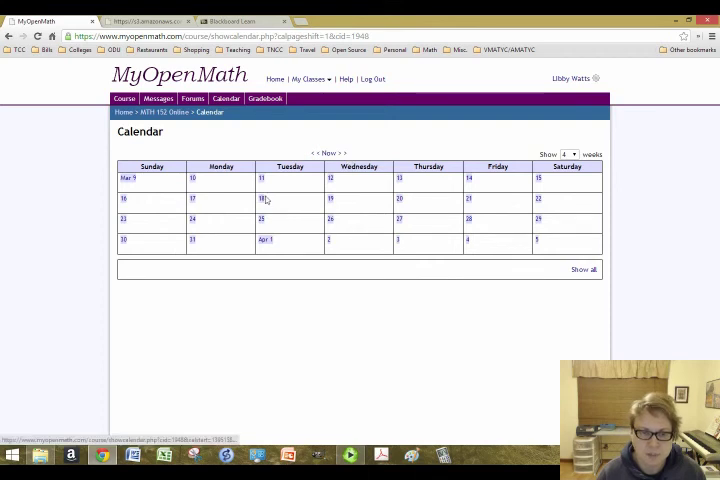
mouse_move(268, 188)
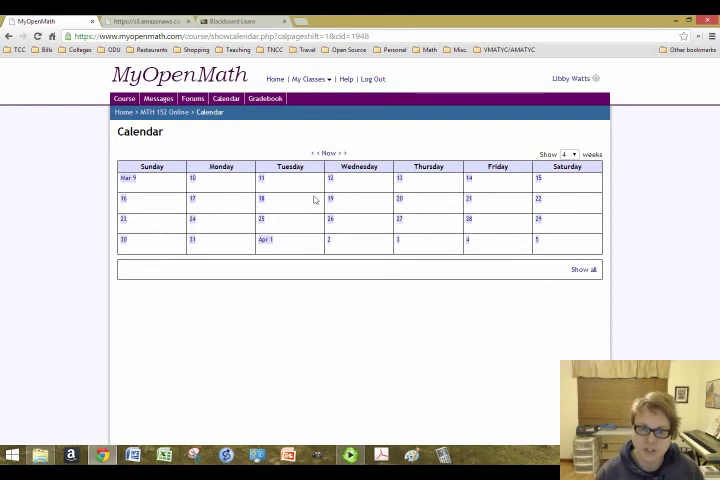
mouse_move(167, 112)
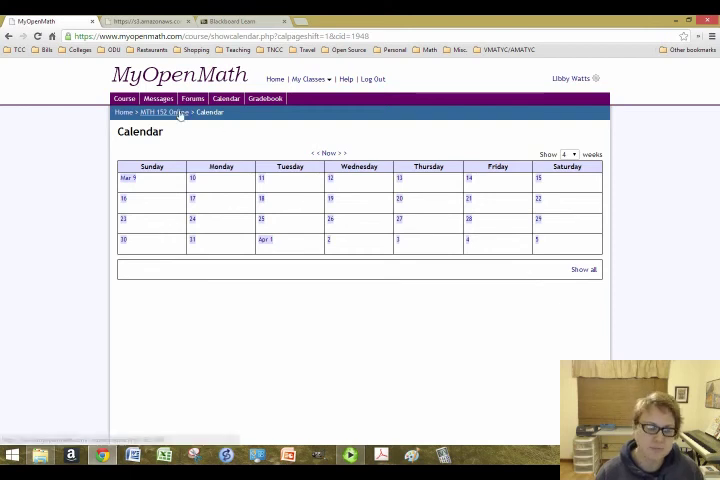
left_click(159, 112)
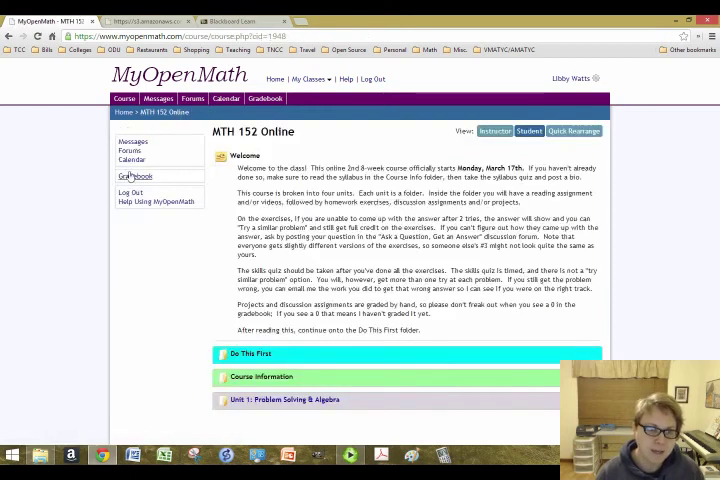
left_click(133, 176)
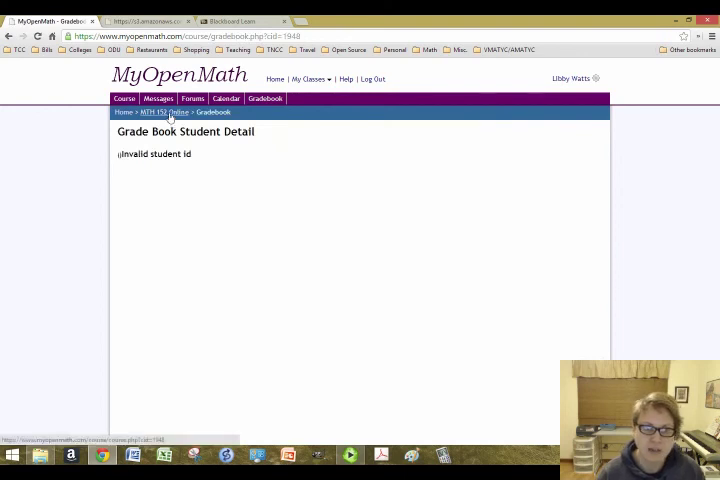
left_click(159, 112)
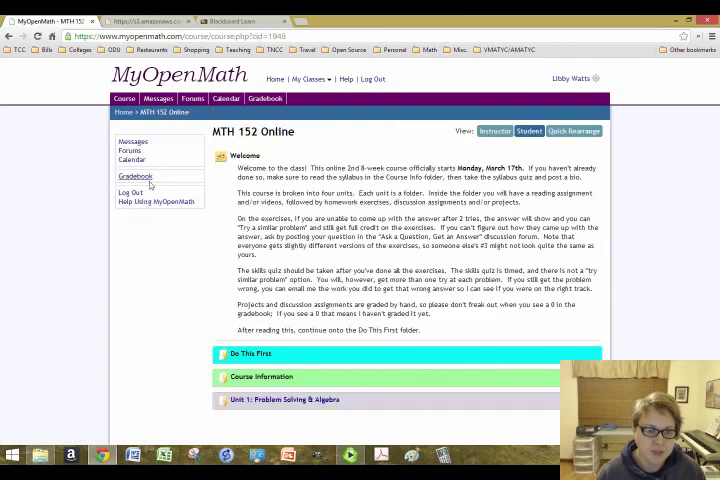
mouse_move(158, 201)
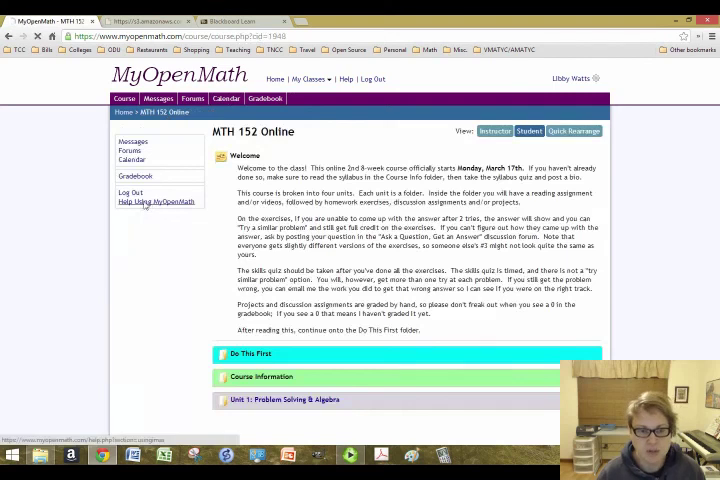
Open Help Using MyOpenMath and scroll through its registering, logging in and course page sections.
left_click(157, 200)
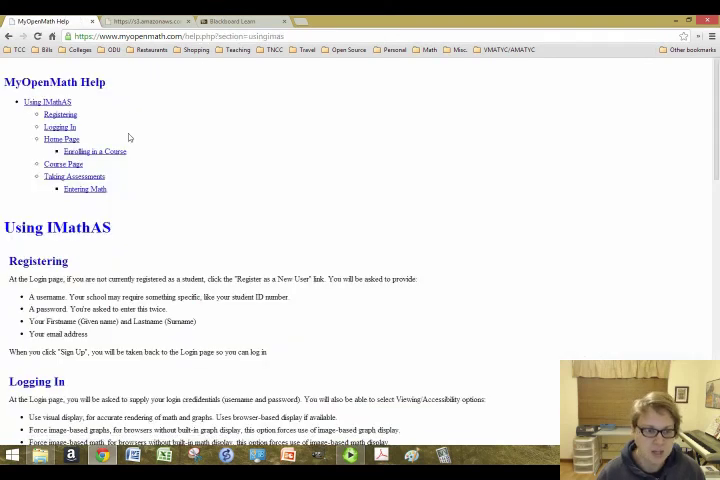
scroll("down", 3)
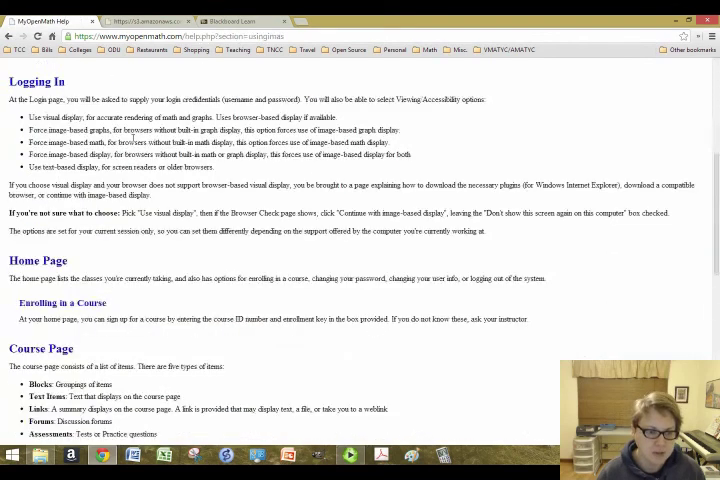
scroll("down", 3)
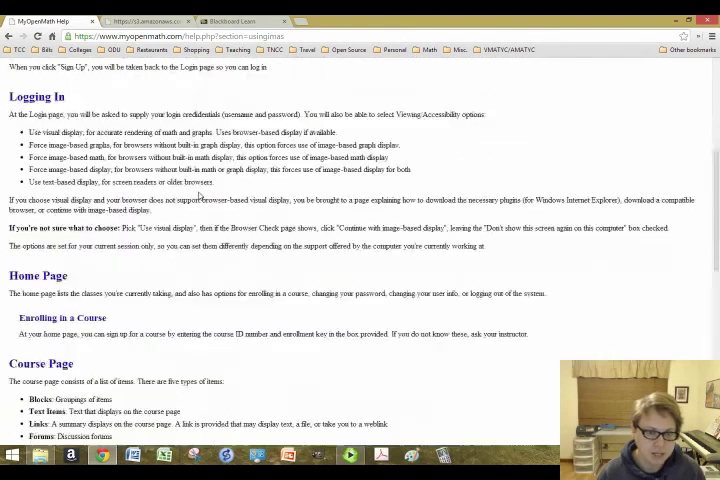
scroll("up", 3)
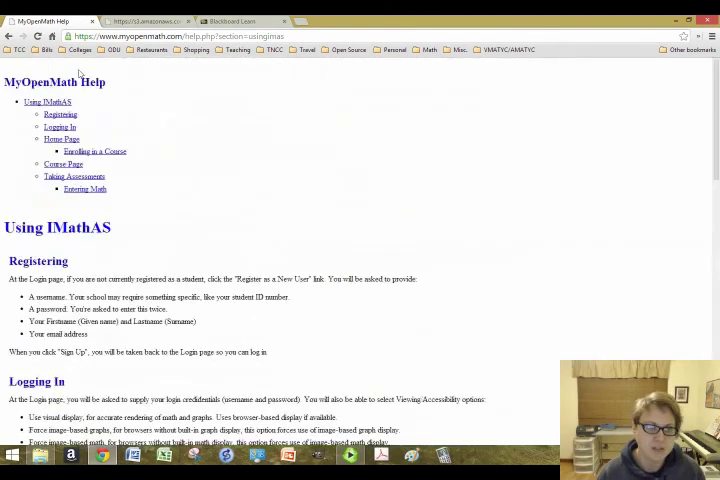